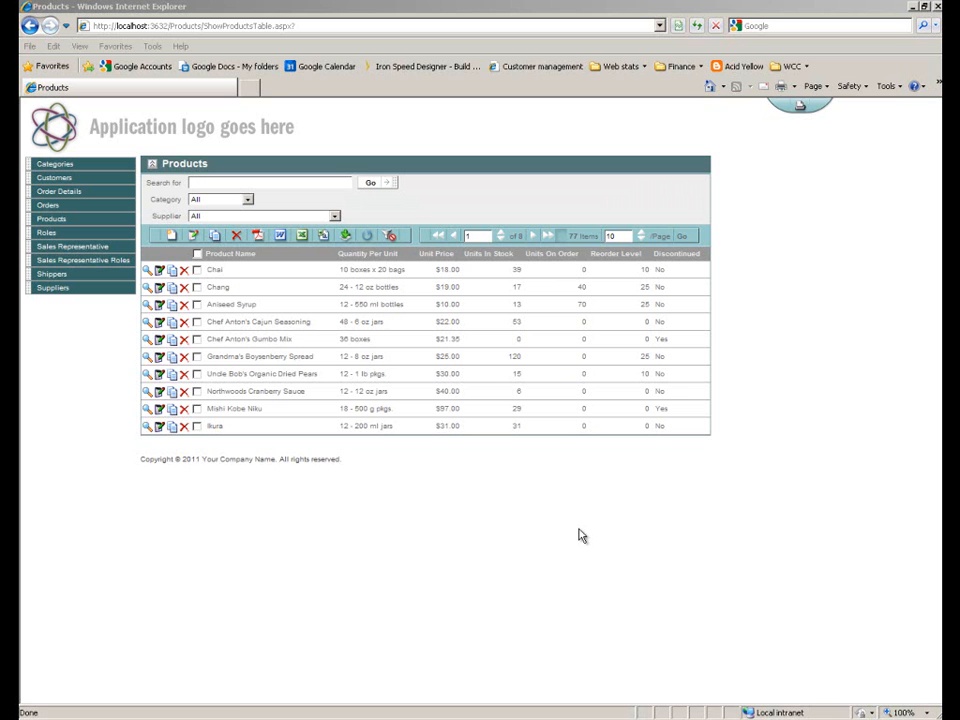
mouse_move(244, 458)
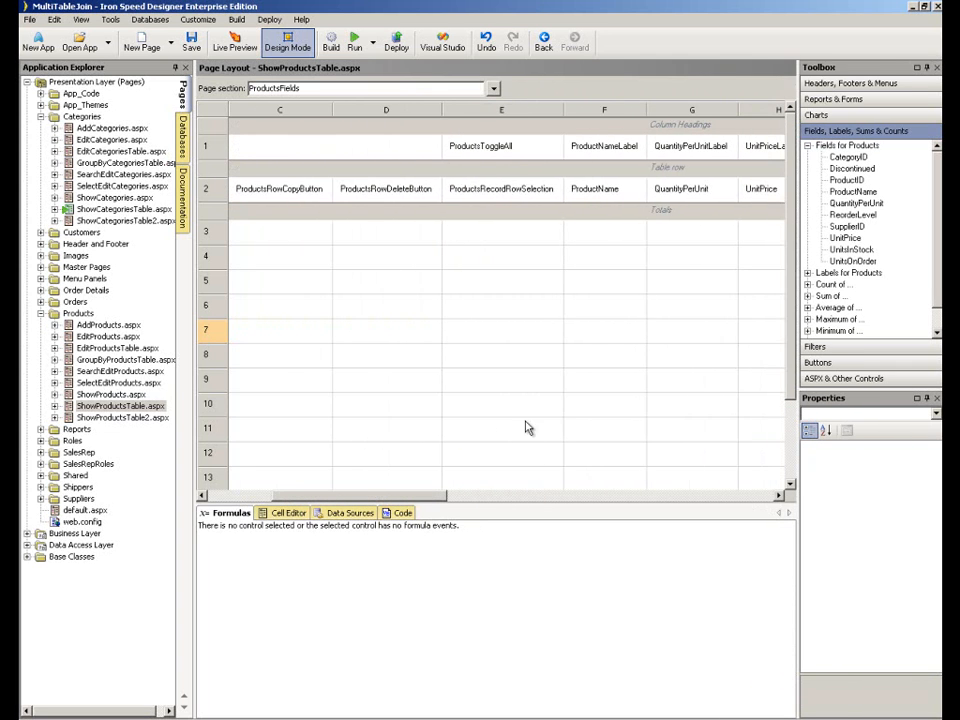
- Scroll the Application Explorer left to view the Categories table's columns
scroll("left", 3)
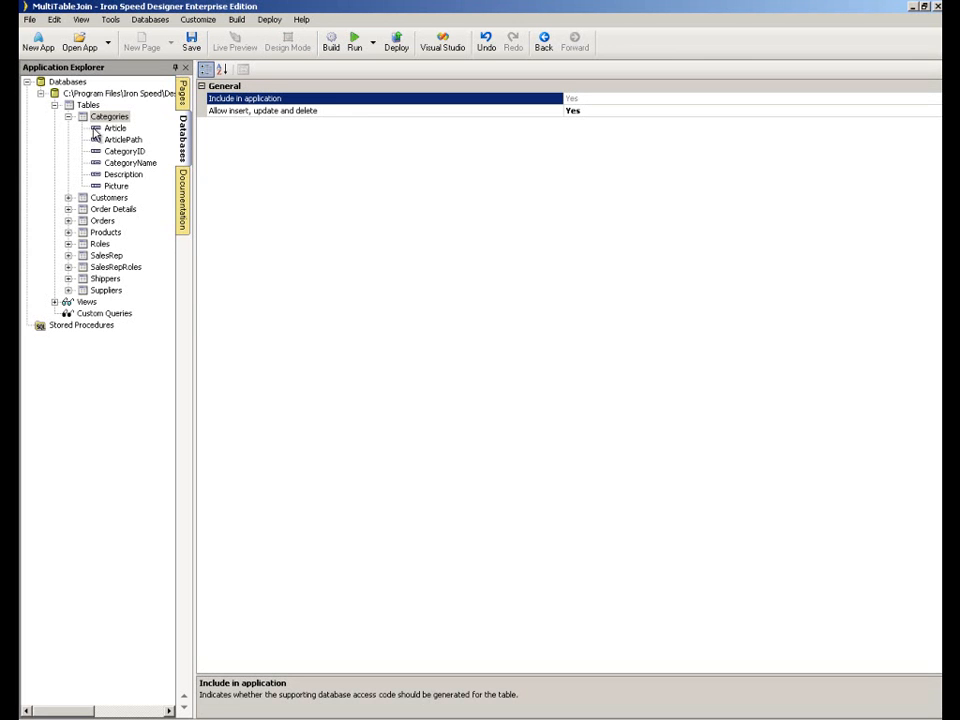
- Expand the Products table to review its columns, including ProductName and CategoryID
left_click(68, 232)
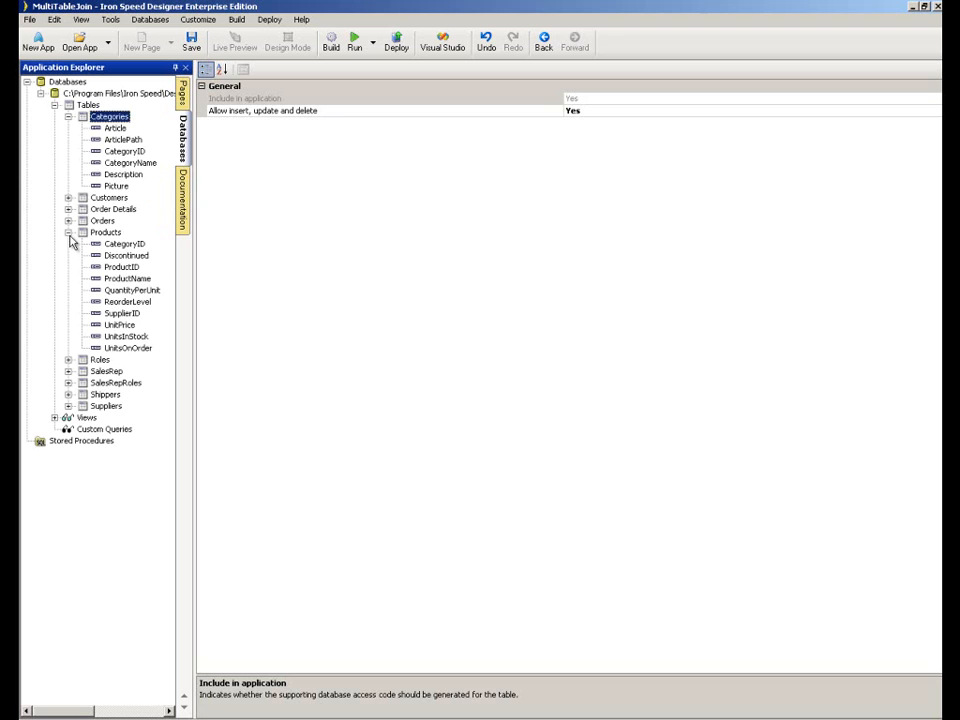
mouse_move(158, 268)
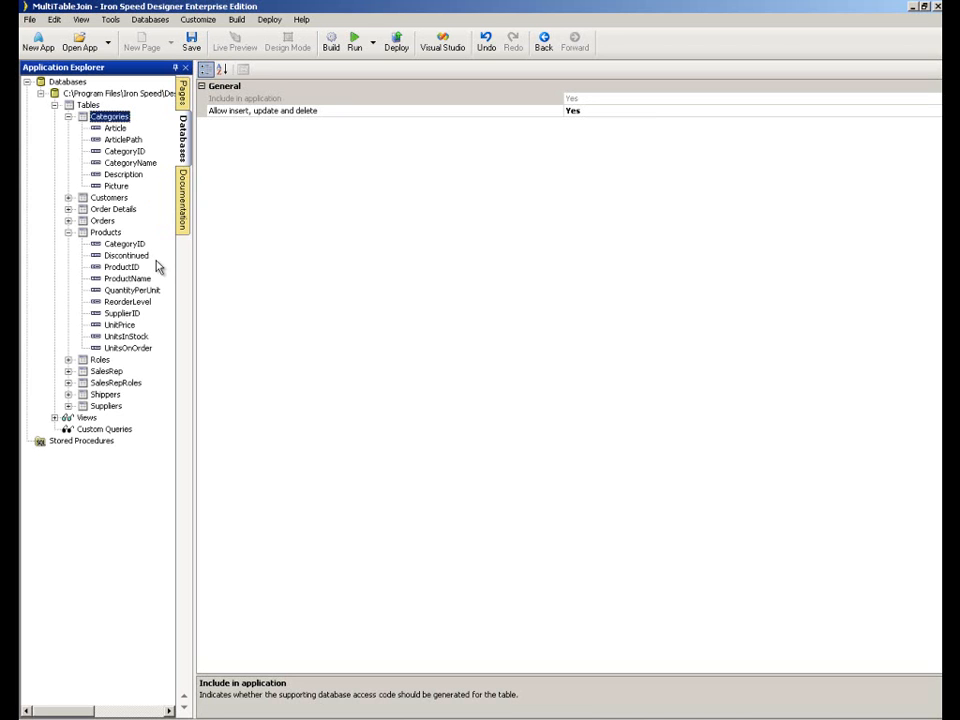
mouse_move(122, 280)
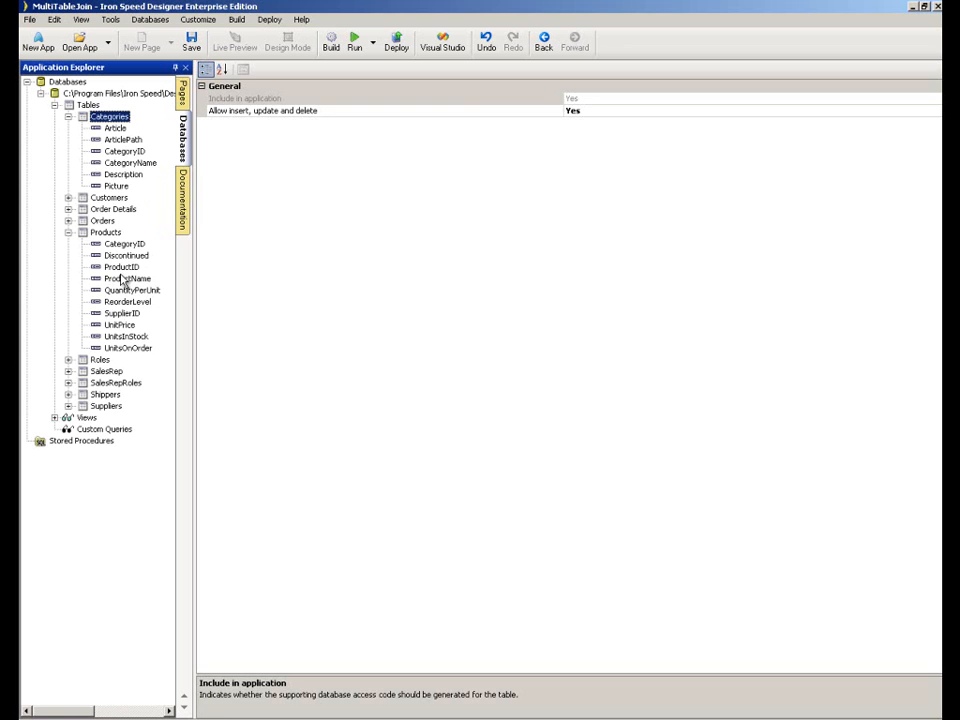
left_click(120, 268)
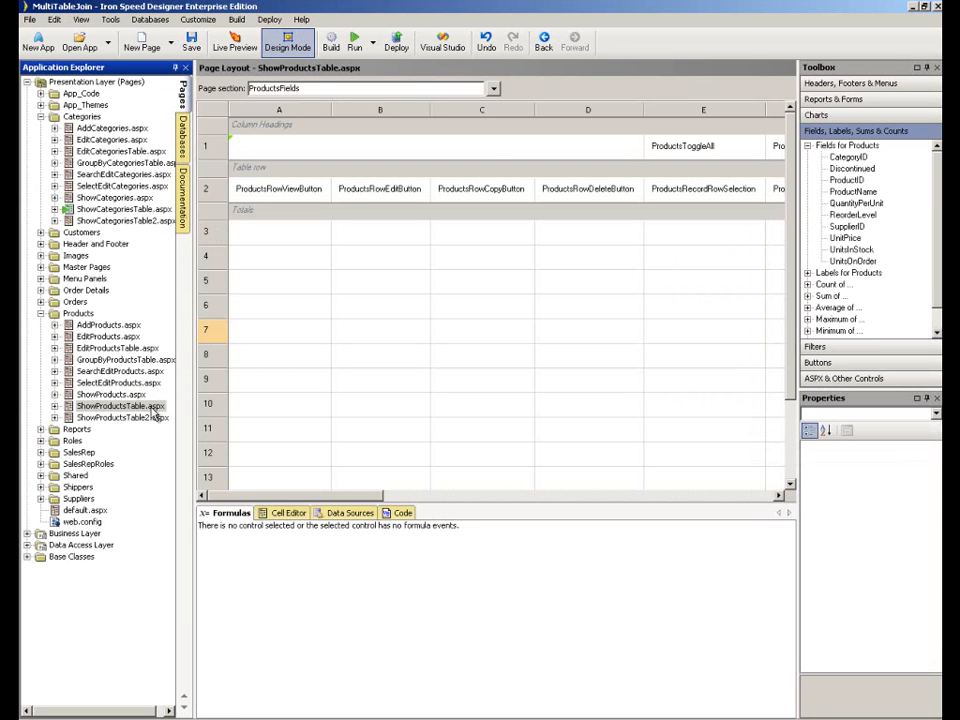
left_click(112, 406)
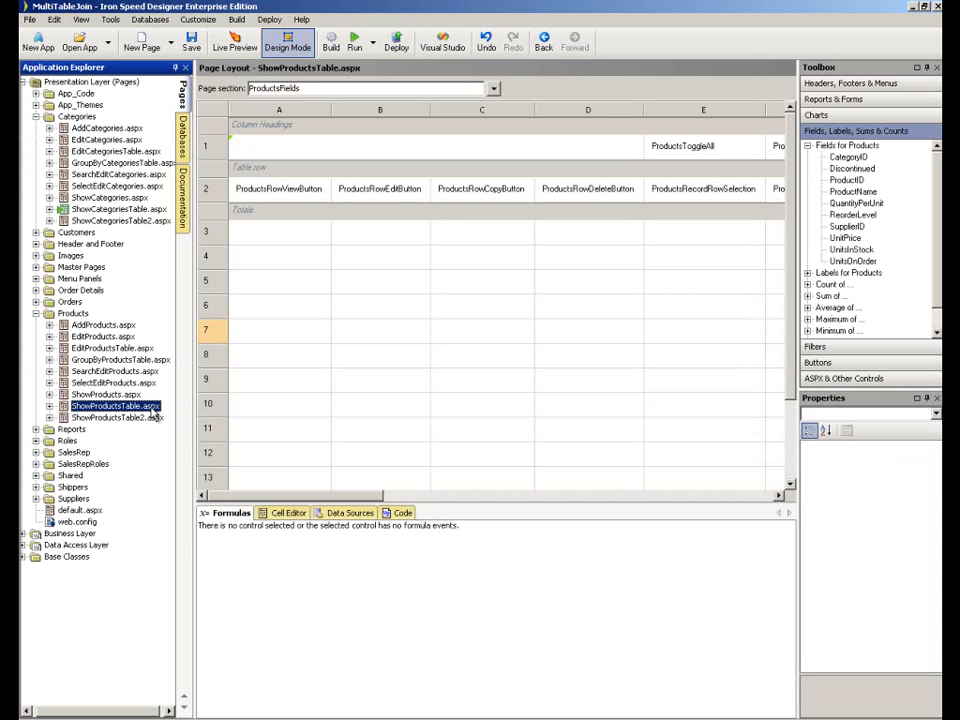
left_click(268, 146)
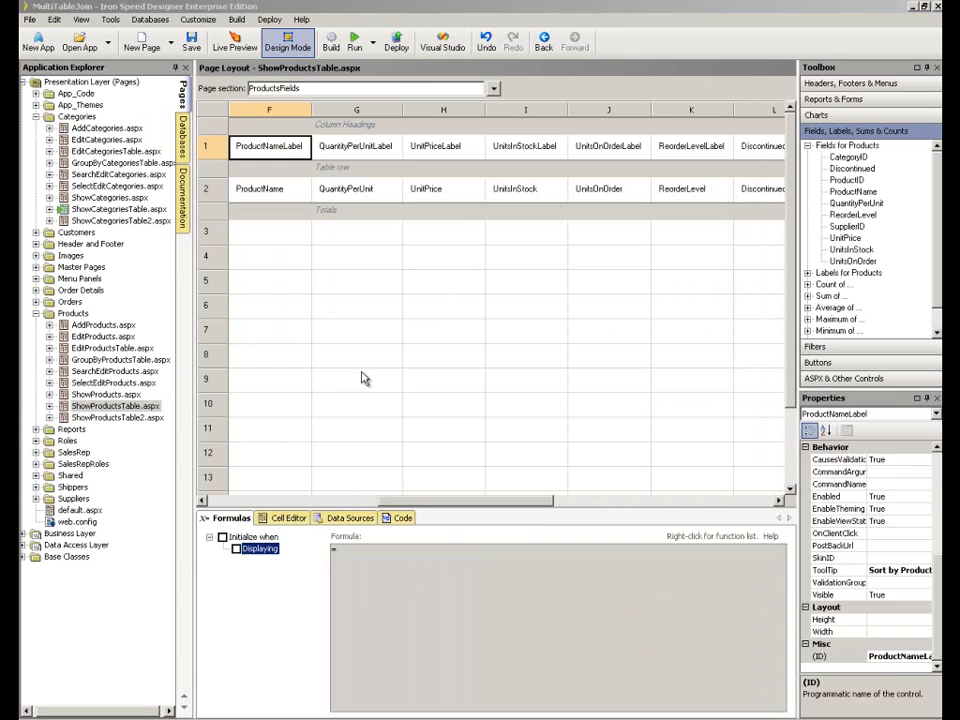
left_click(356, 380)
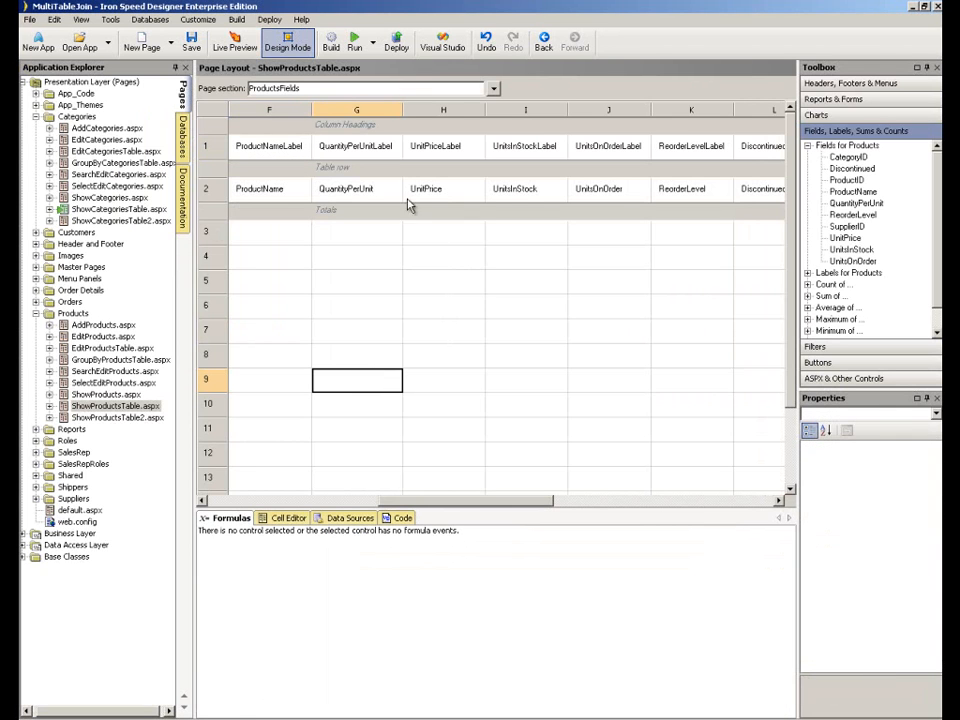
mouse_move(568, 258)
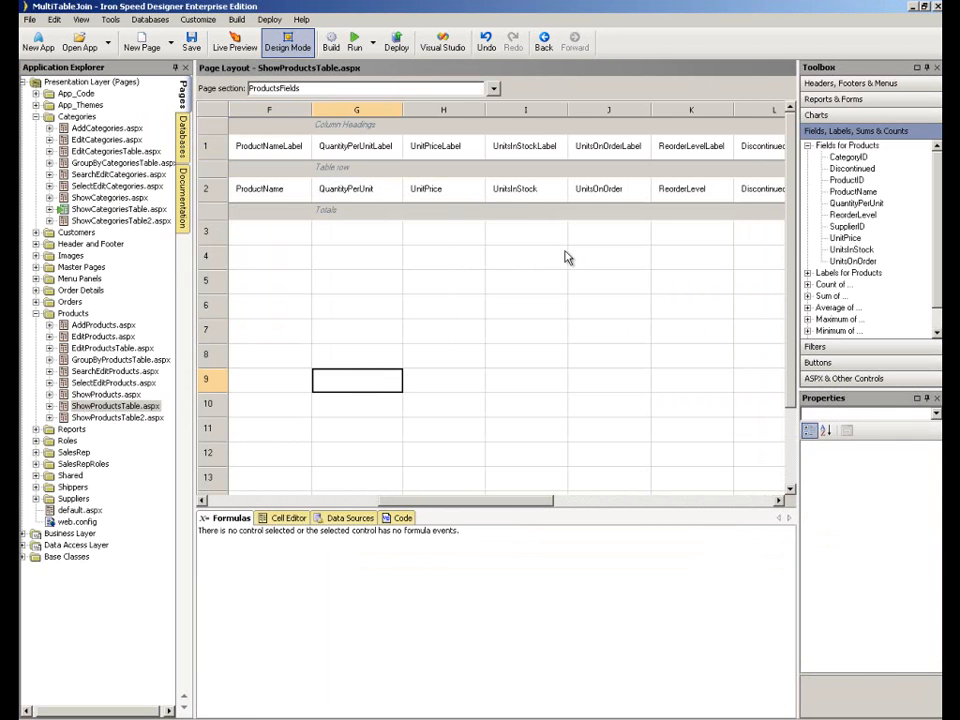
scroll("right", 3)
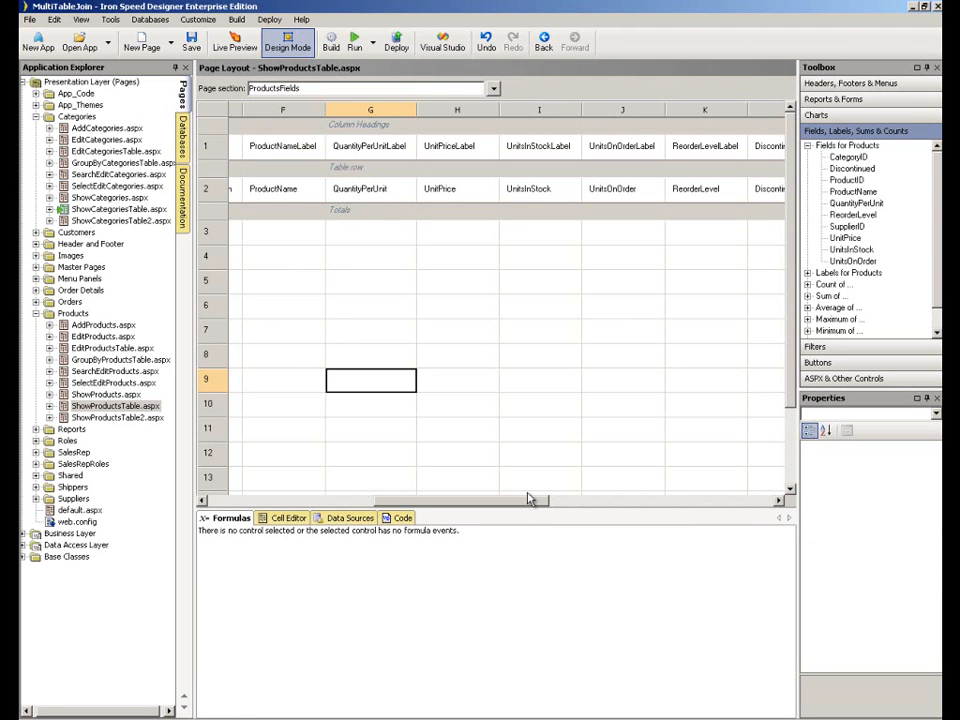
mouse_move(624, 418)
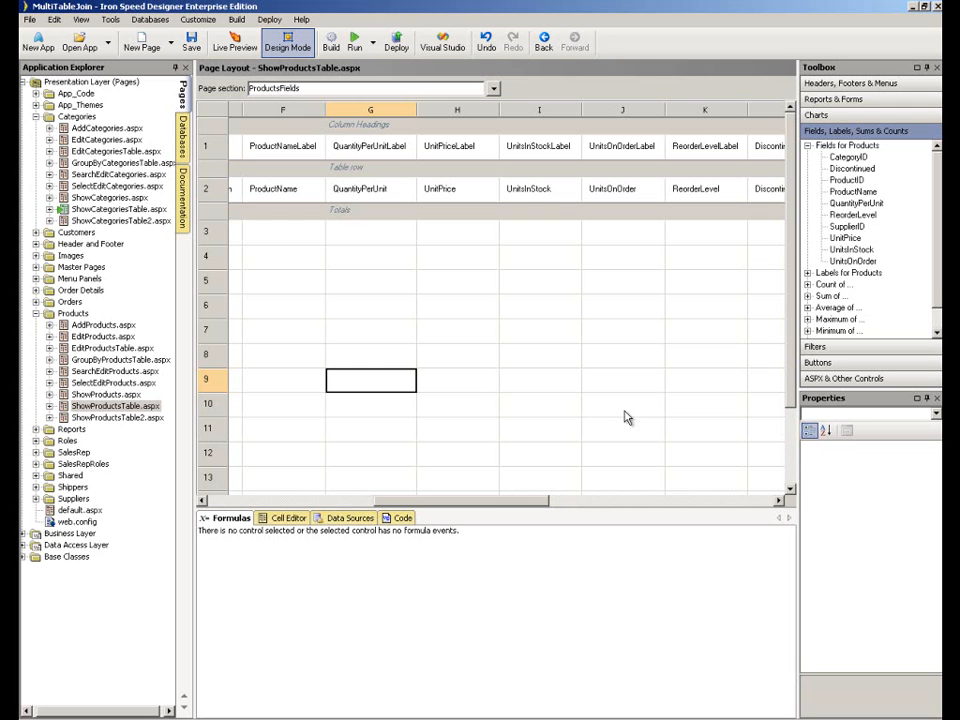
mouse_move(588, 364)
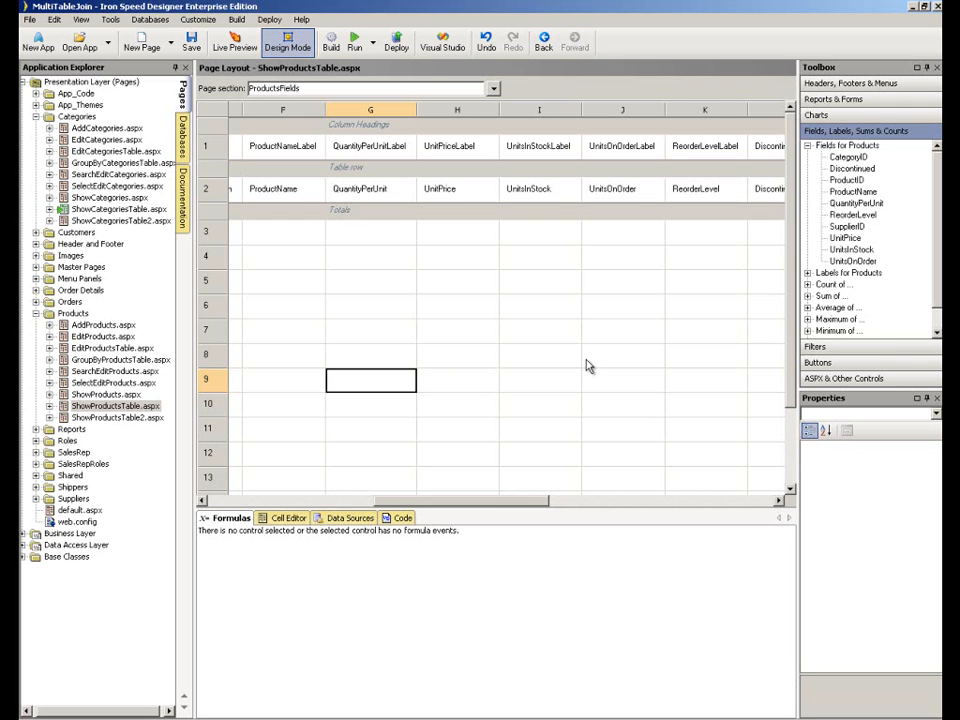
- Show the page's Data Sources and select ProductsTableControlQuery to view its Products select query
left_click(348, 516)
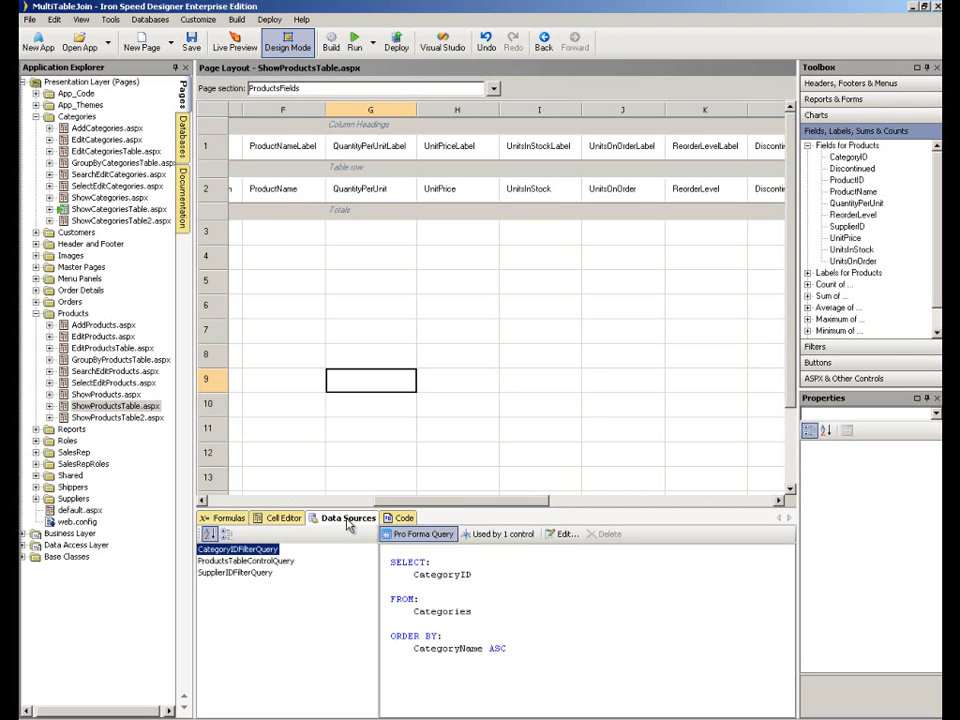
mouse_move(316, 568)
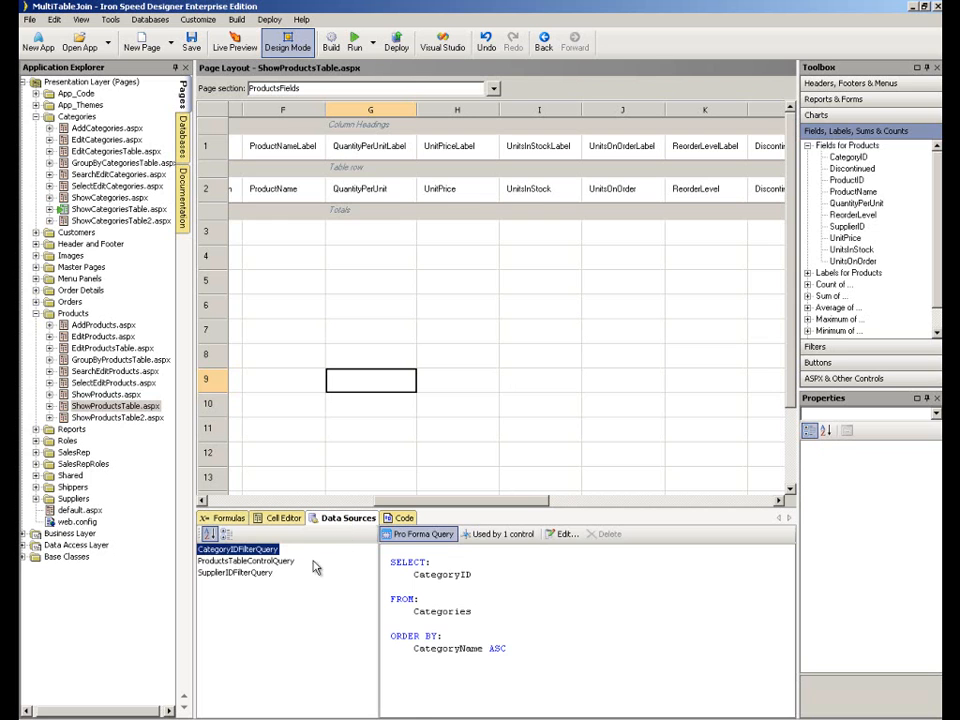
left_click(244, 560)
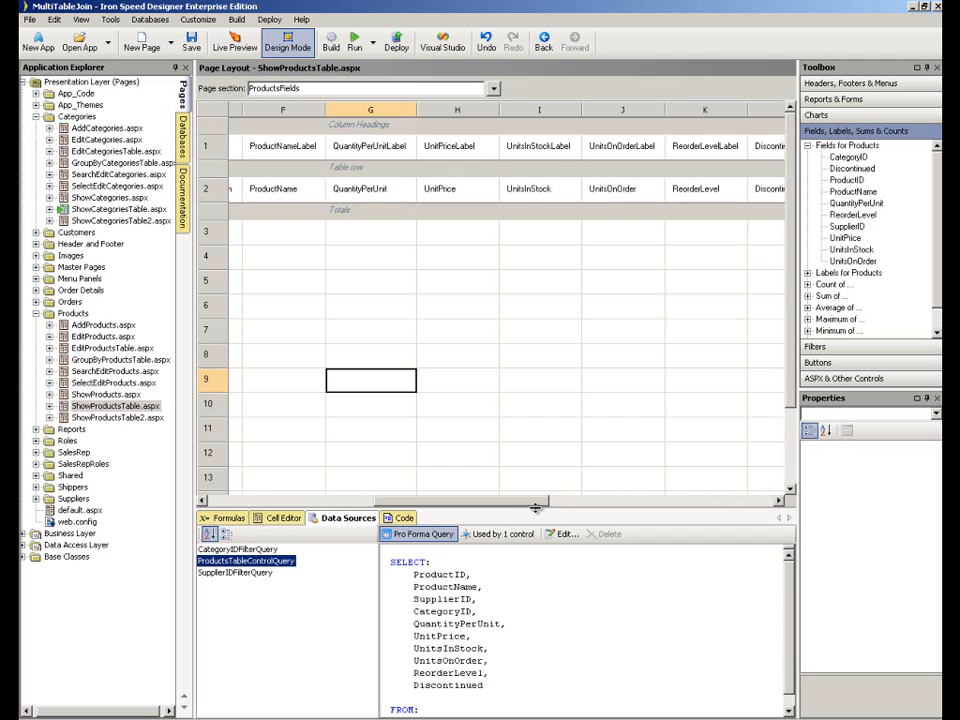
left_click_drag(540, 504, 540, 384)
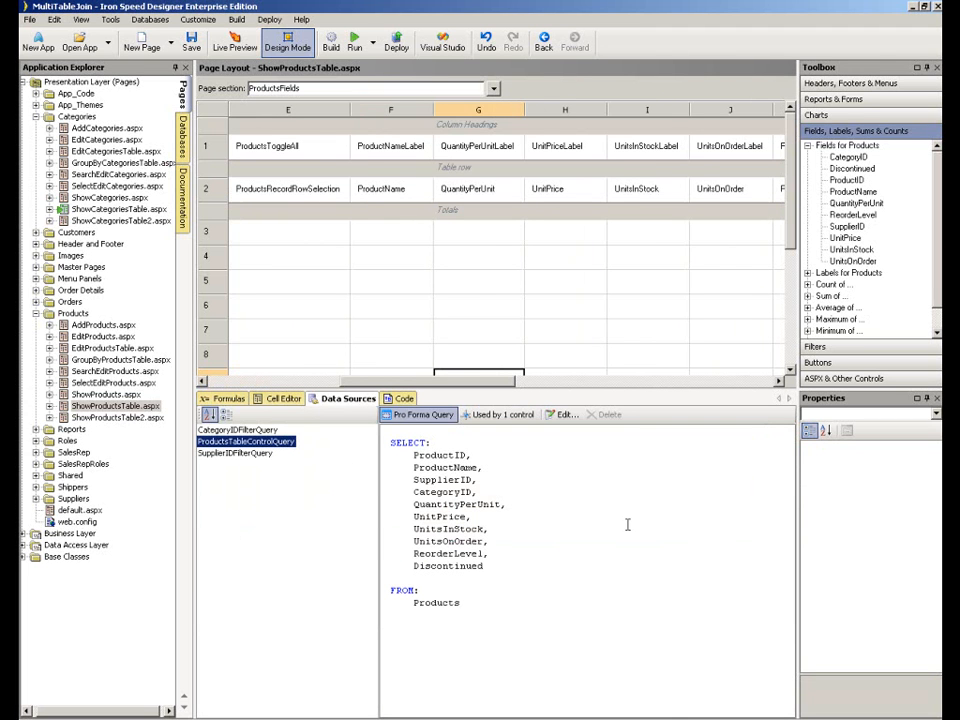
mouse_move(564, 414)
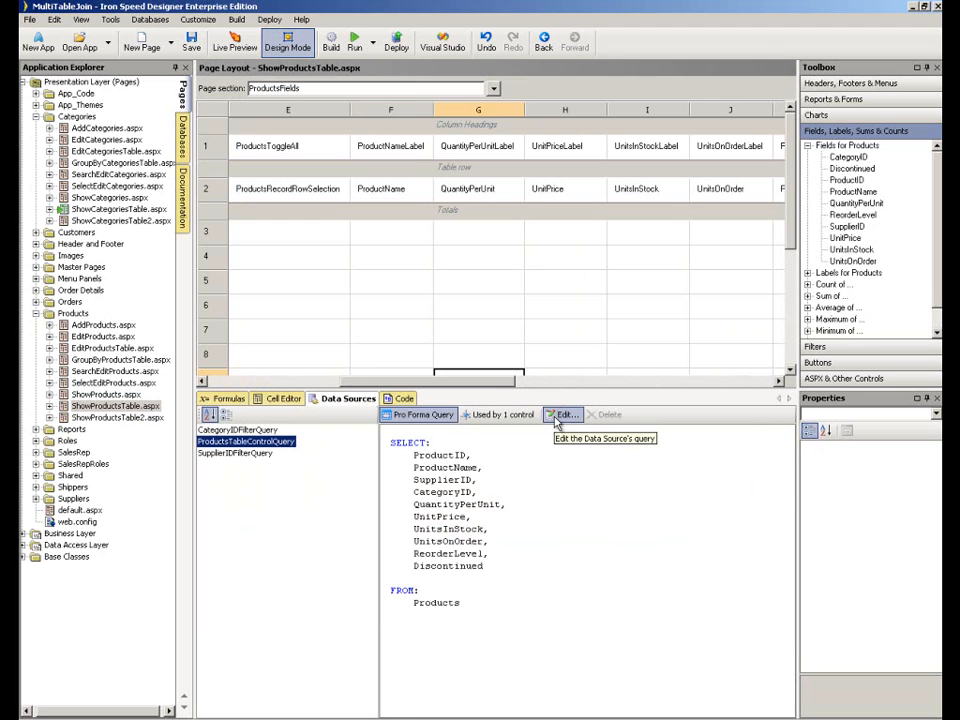
- Edit the products query and add the Categories table to its FROM tables beside Products
left_click(564, 414)
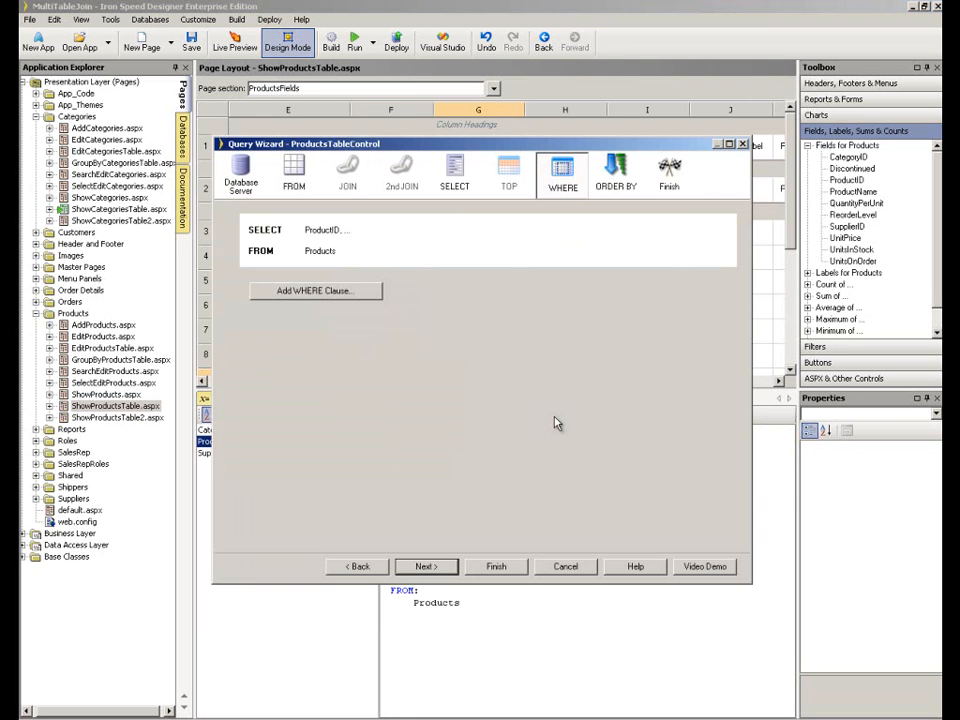
mouse_move(400, 192)
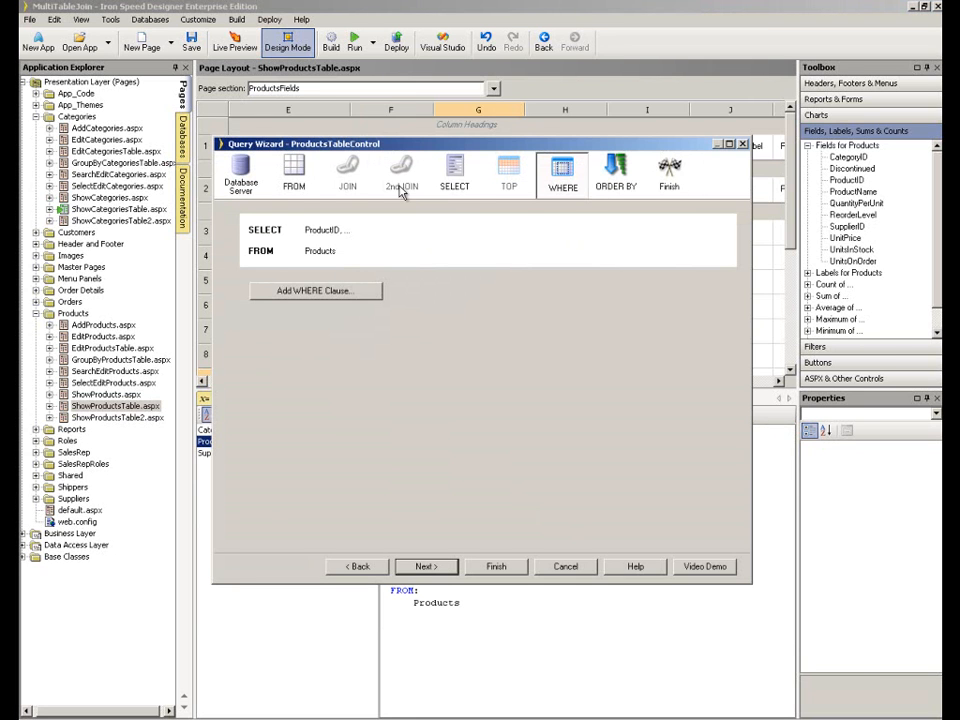
mouse_move(348, 188)
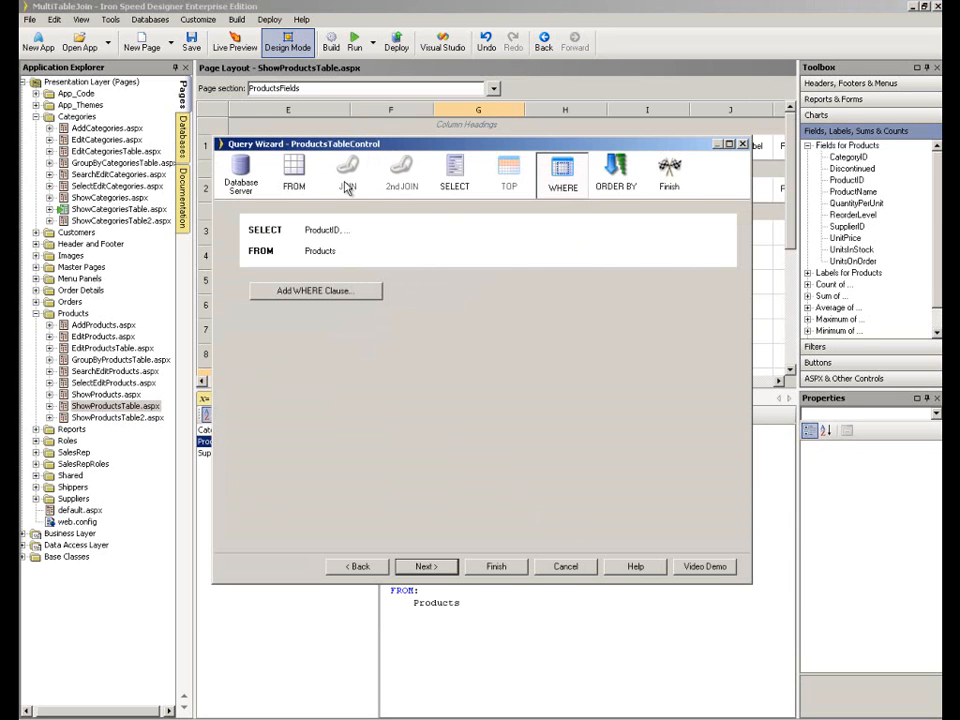
left_click(292, 172)
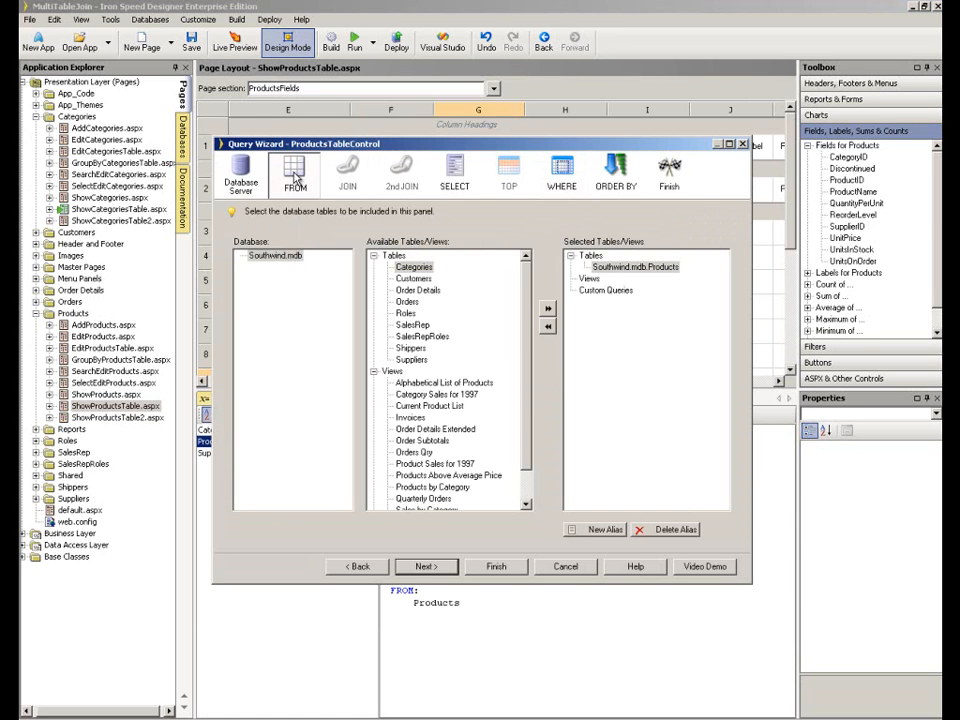
mouse_move(512, 304)
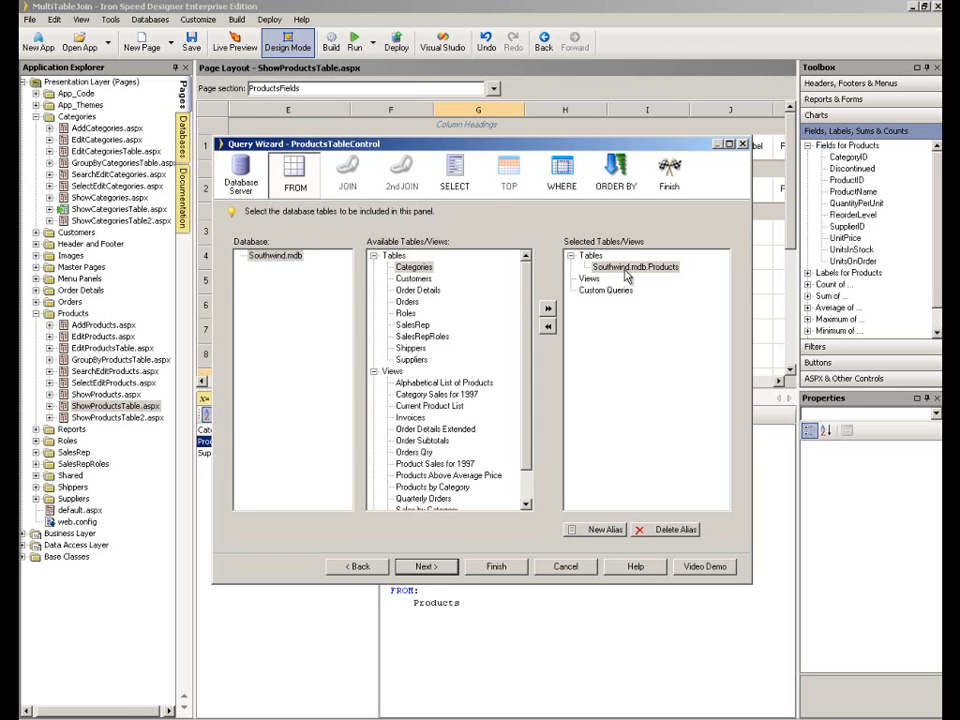
left_click(632, 268)
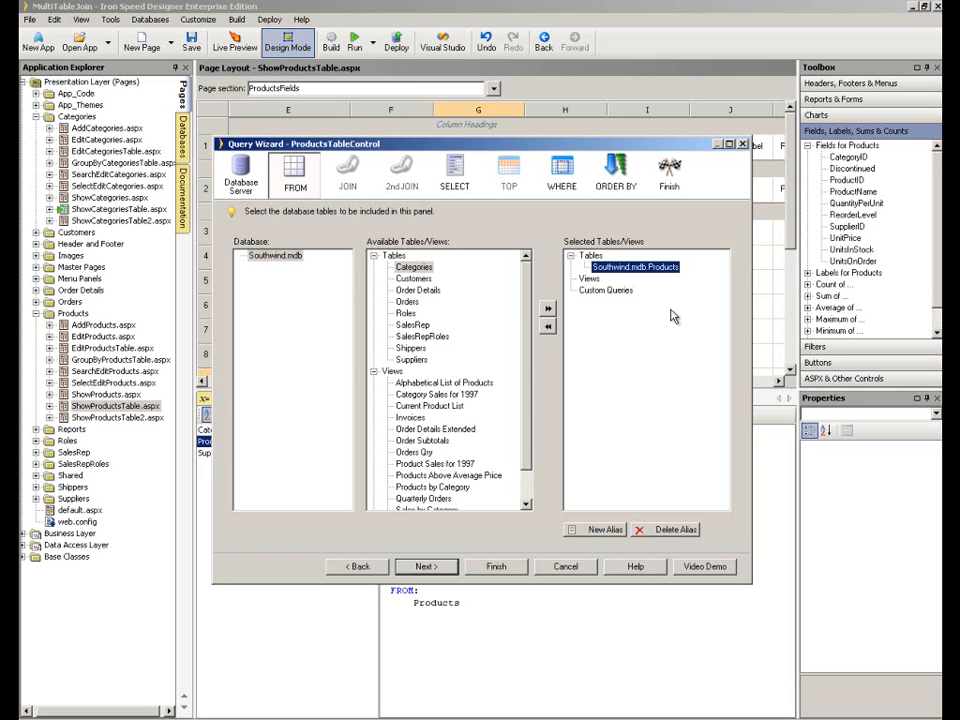
left_click(412, 268)
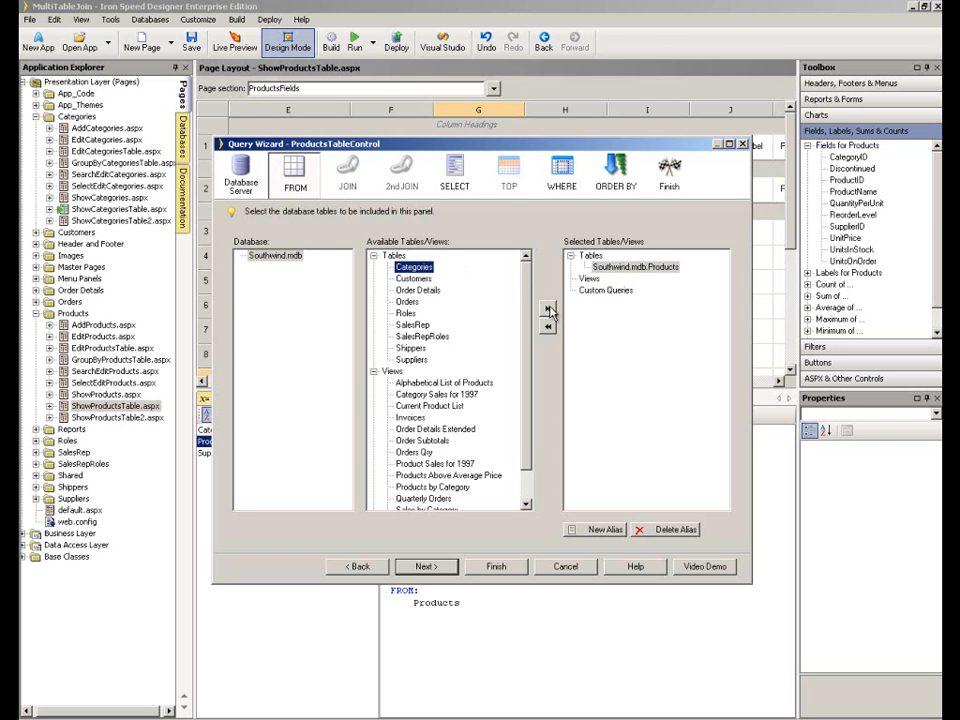
left_click(548, 310)
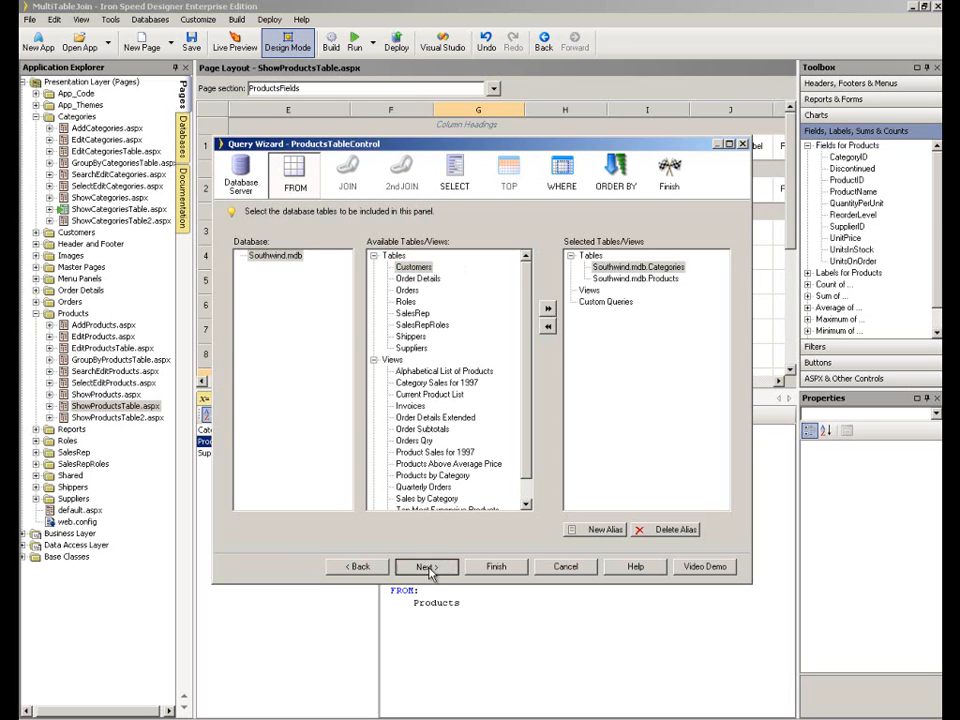
- Select Categories.CategoryName, Categories.Description and Categories.Picture into the query's SELECT fields
left_click(424, 568)
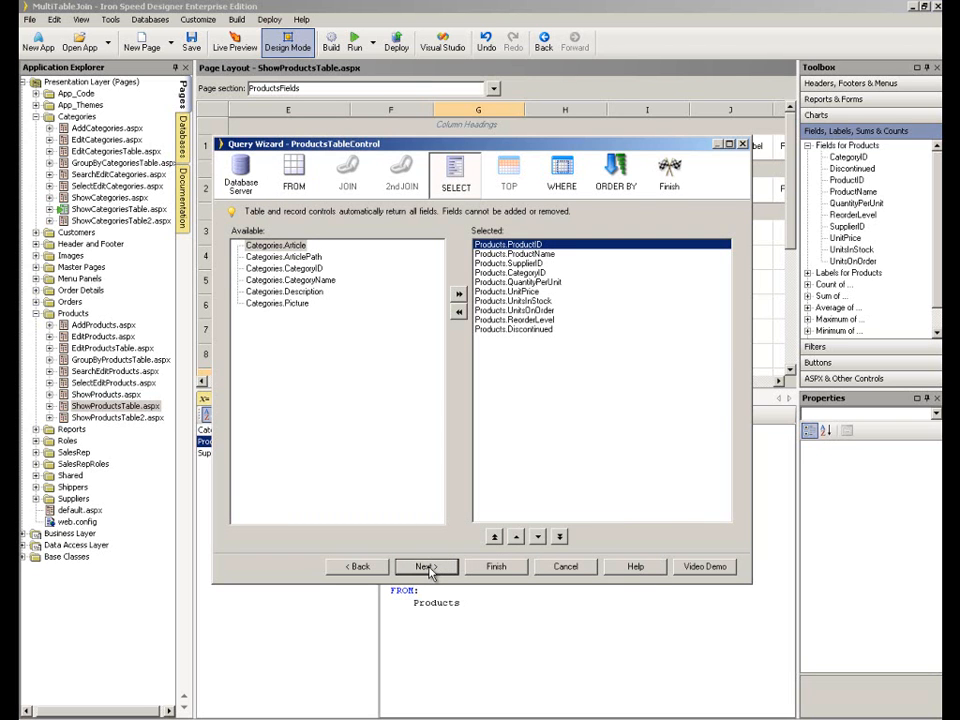
mouse_move(416, 488)
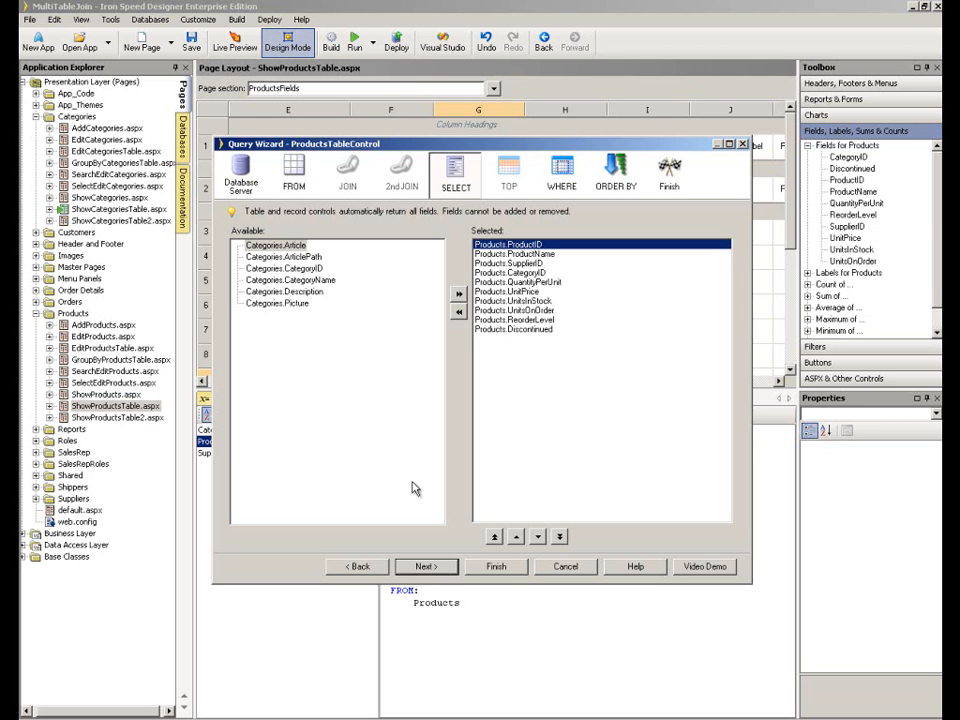
left_click(290, 280)
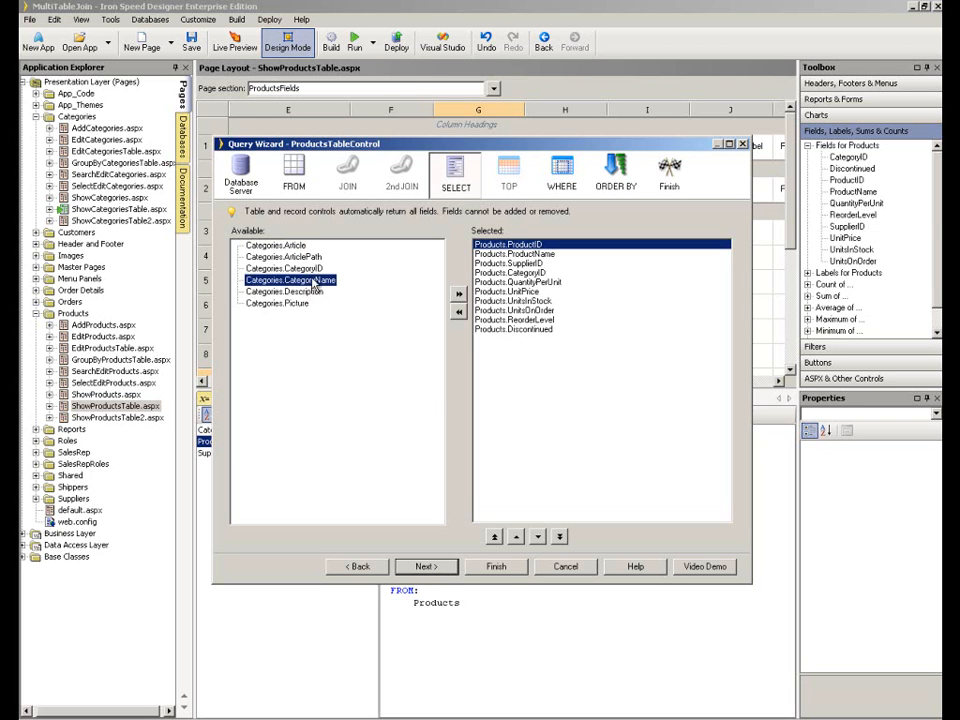
left_click(458, 292)
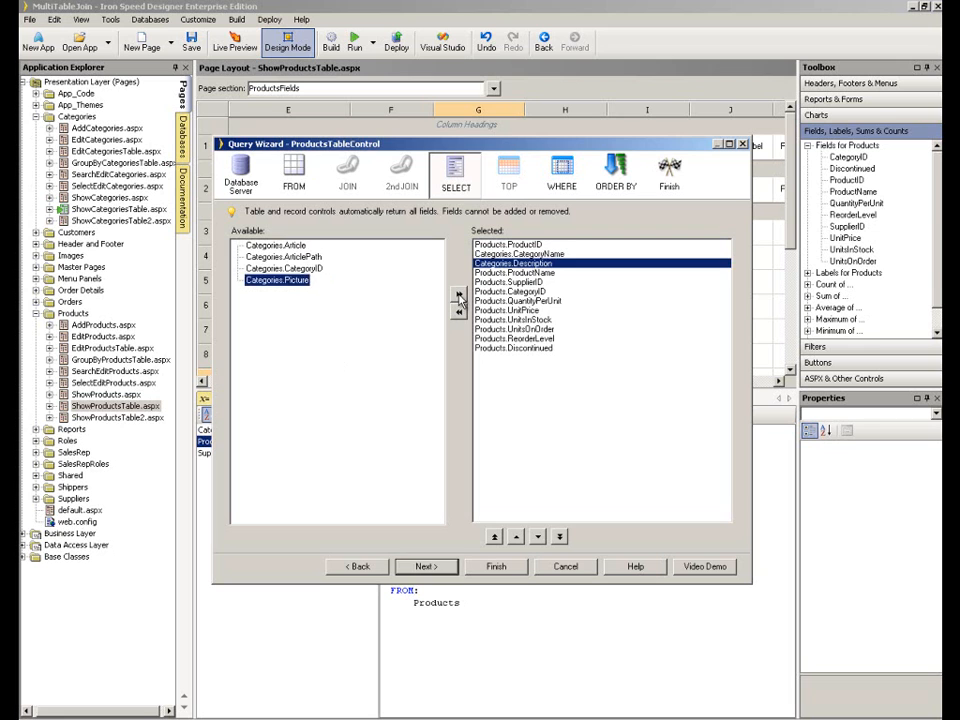
left_click(456, 296)
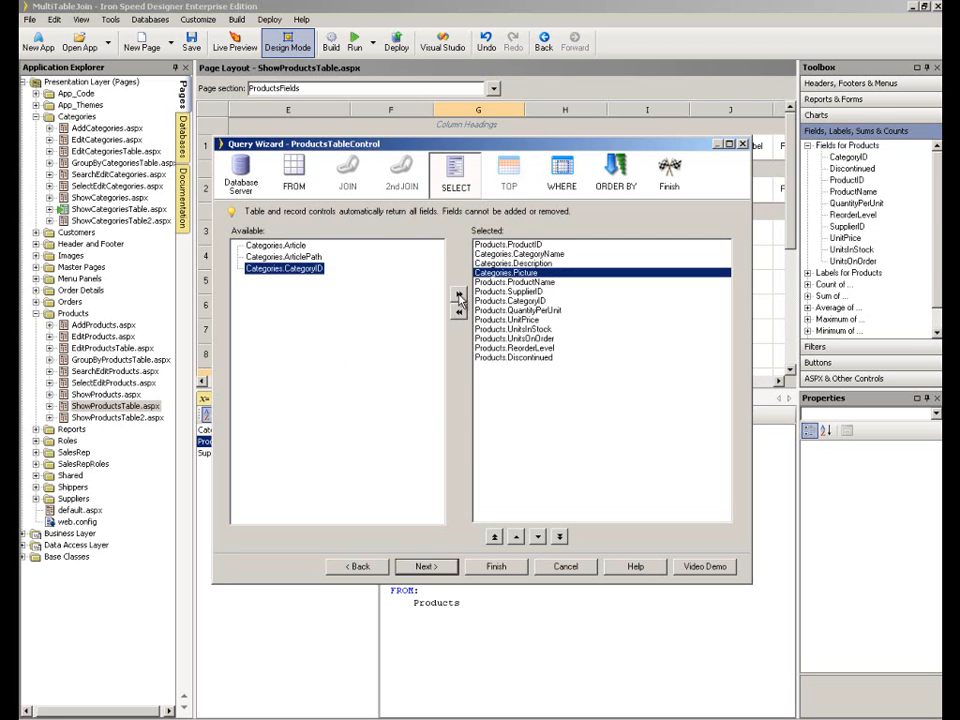
left_click(424, 566)
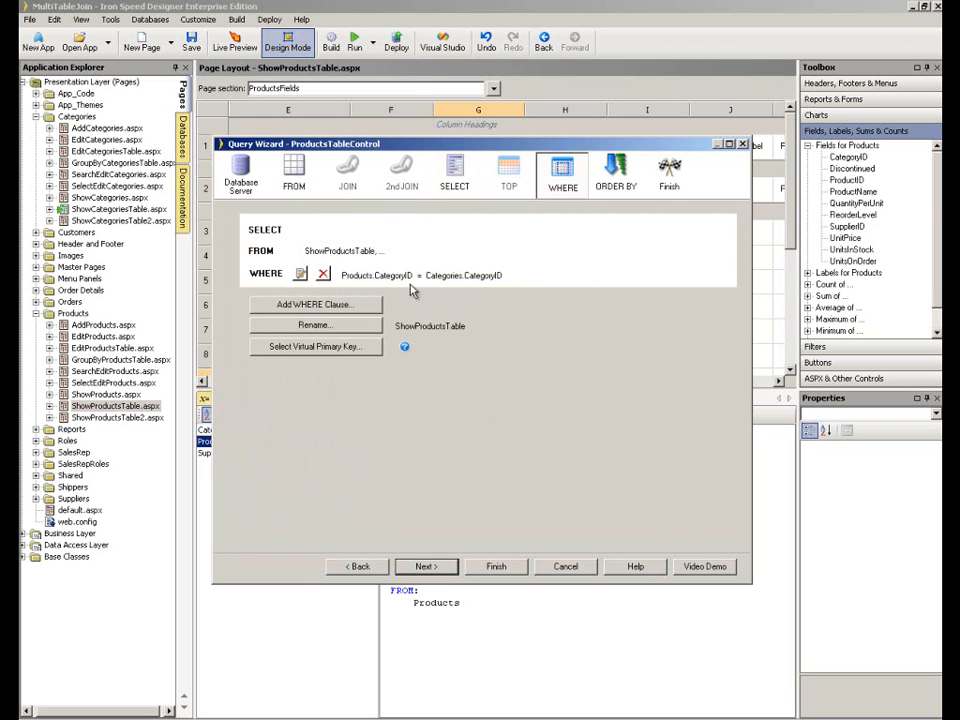
mouse_move(444, 288)
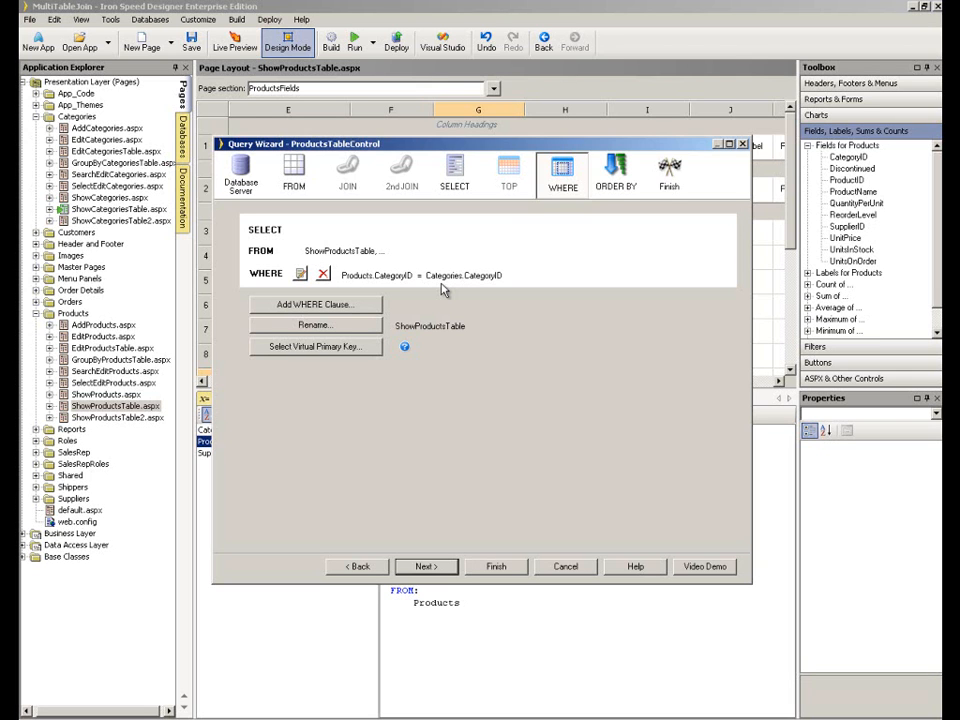
mouse_move(364, 264)
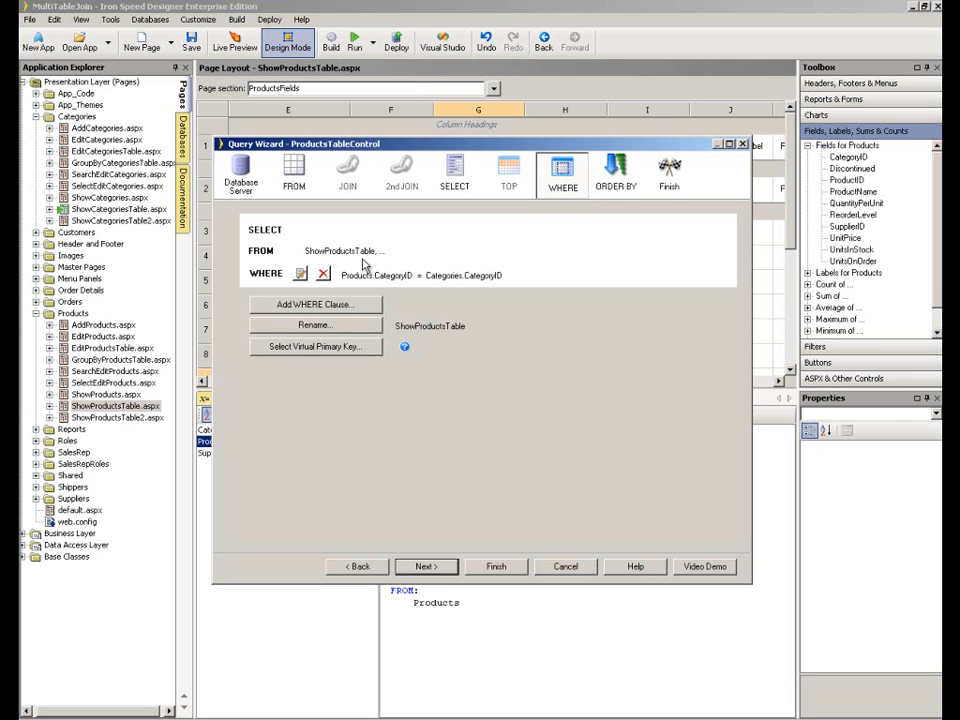
mouse_move(324, 284)
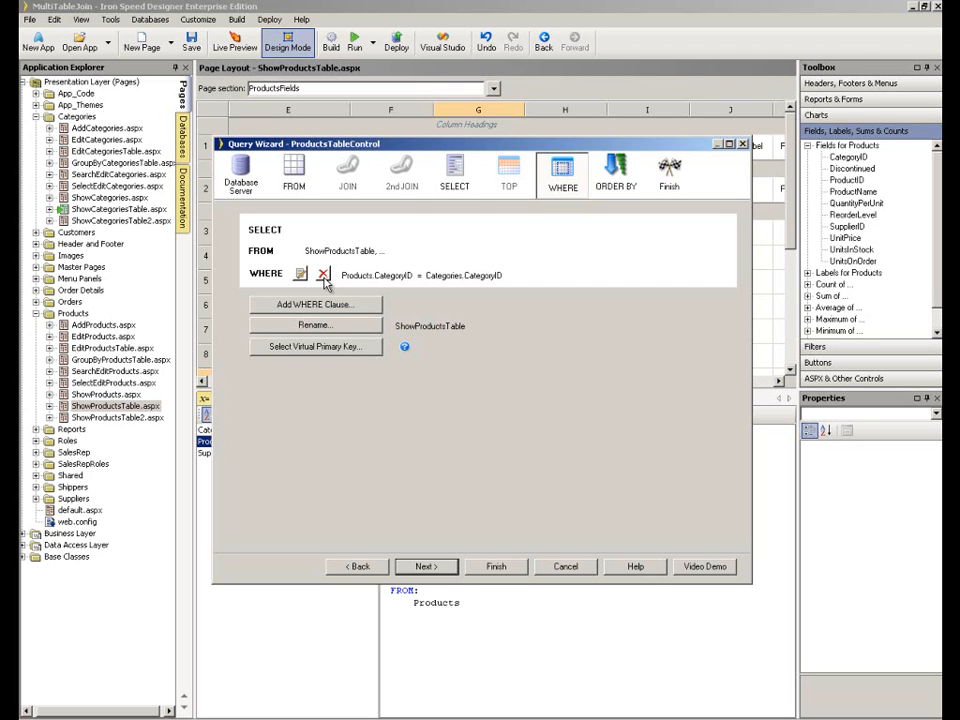
mouse_move(300, 280)
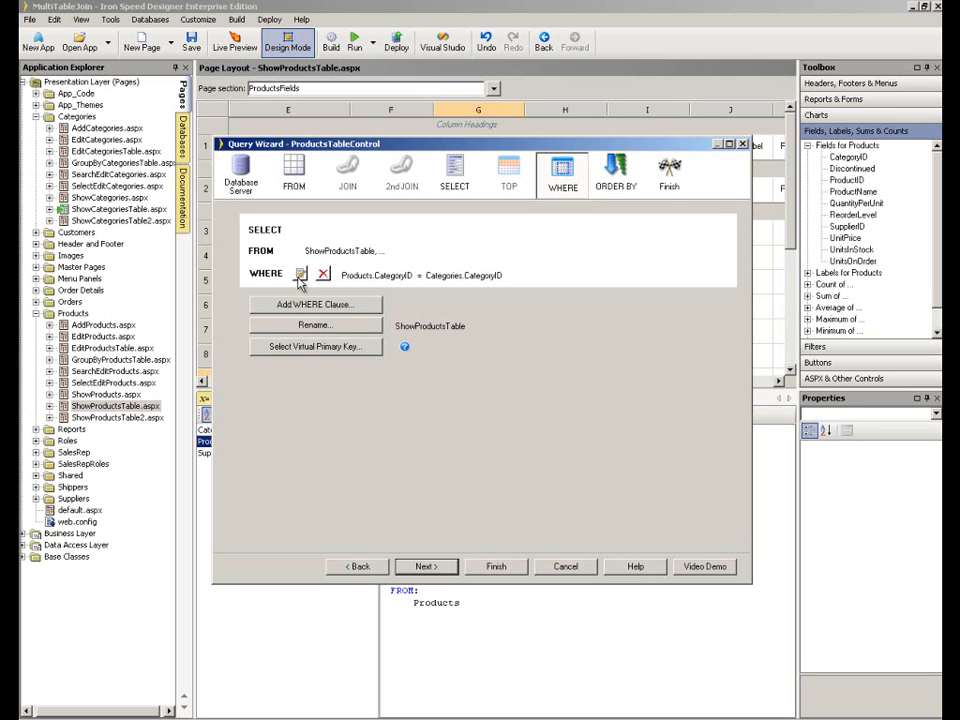
mouse_move(336, 312)
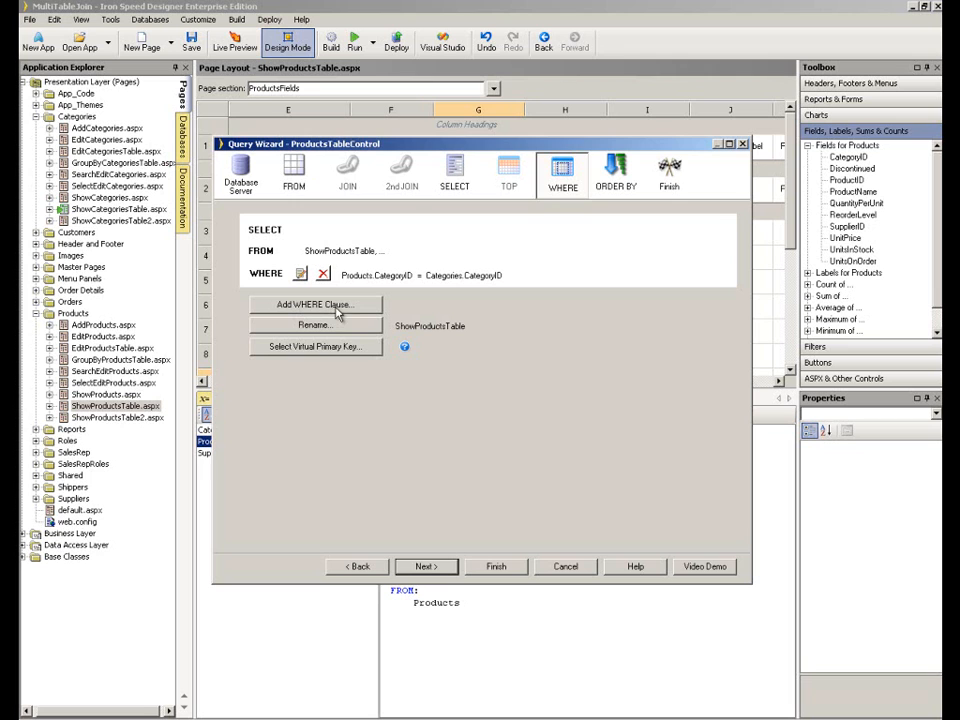
mouse_move(356, 330)
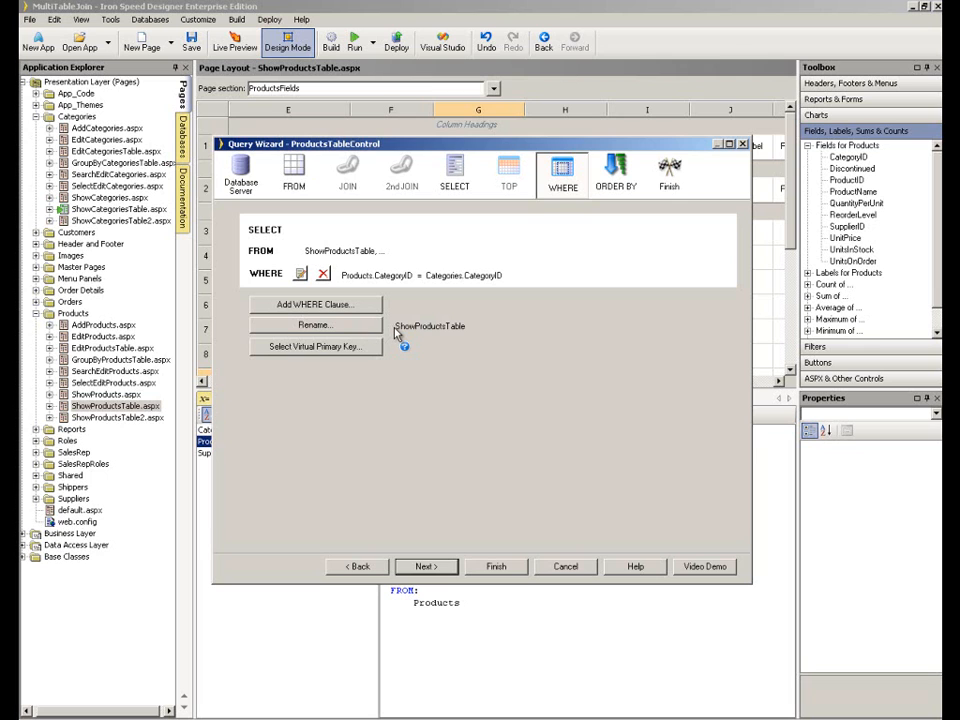
mouse_move(400, 336)
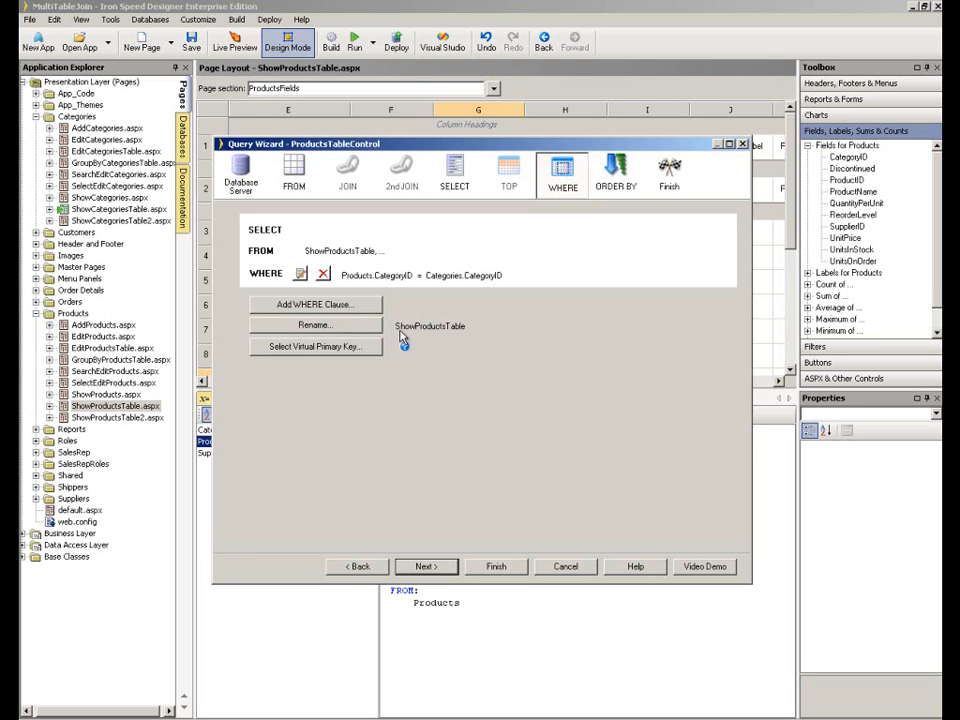
mouse_move(458, 340)
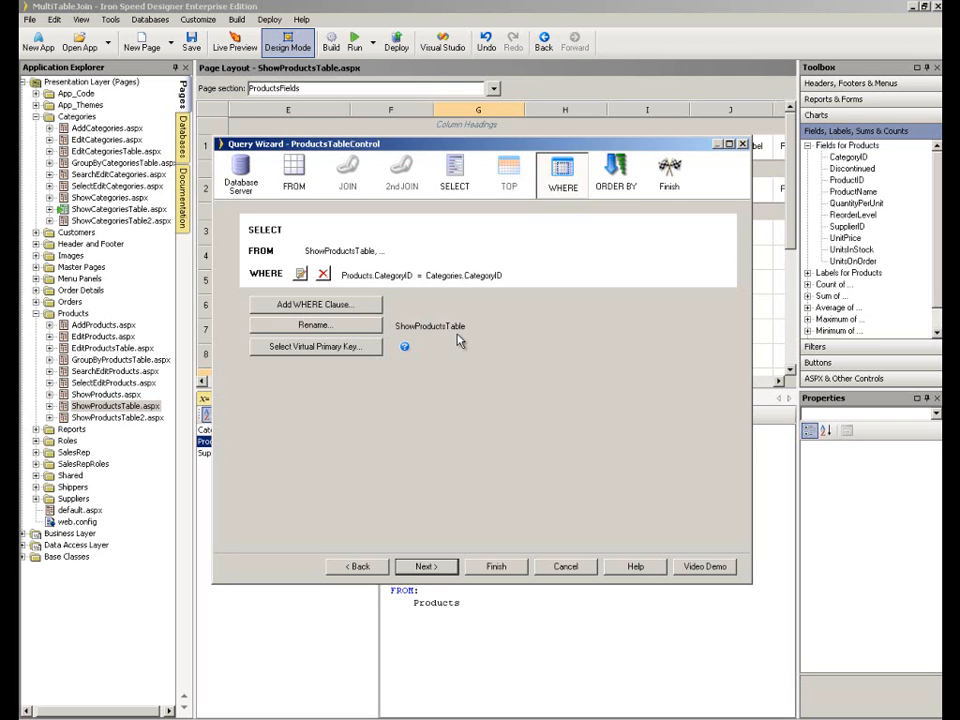
mouse_move(480, 548)
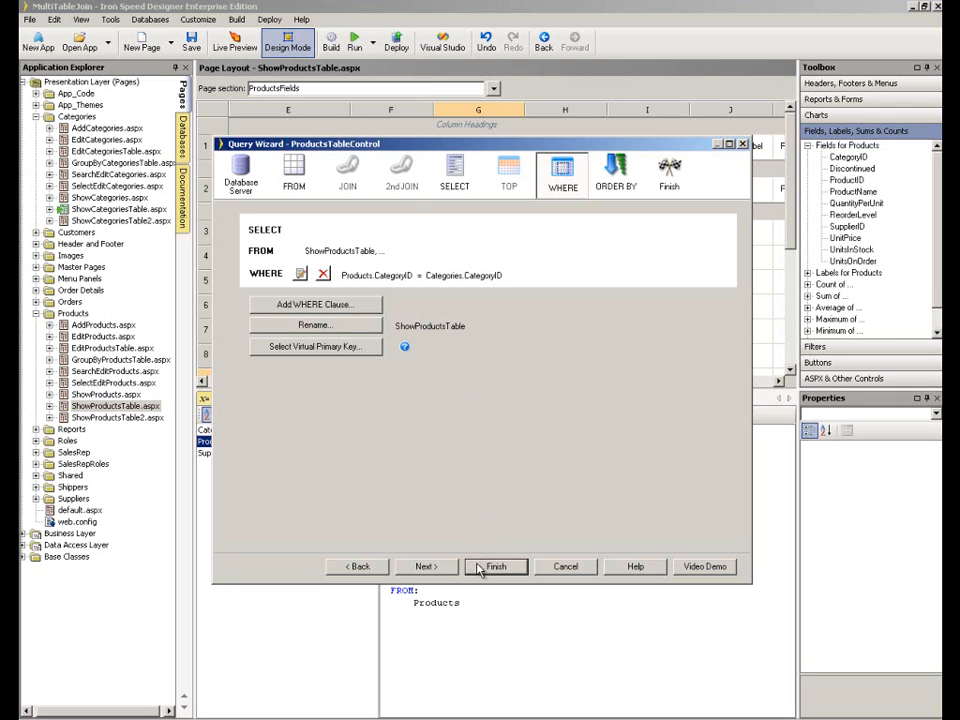
- Finish the Query Wizard and scroll the layout right to ReorderLevel and Discontinued
left_click(496, 568)
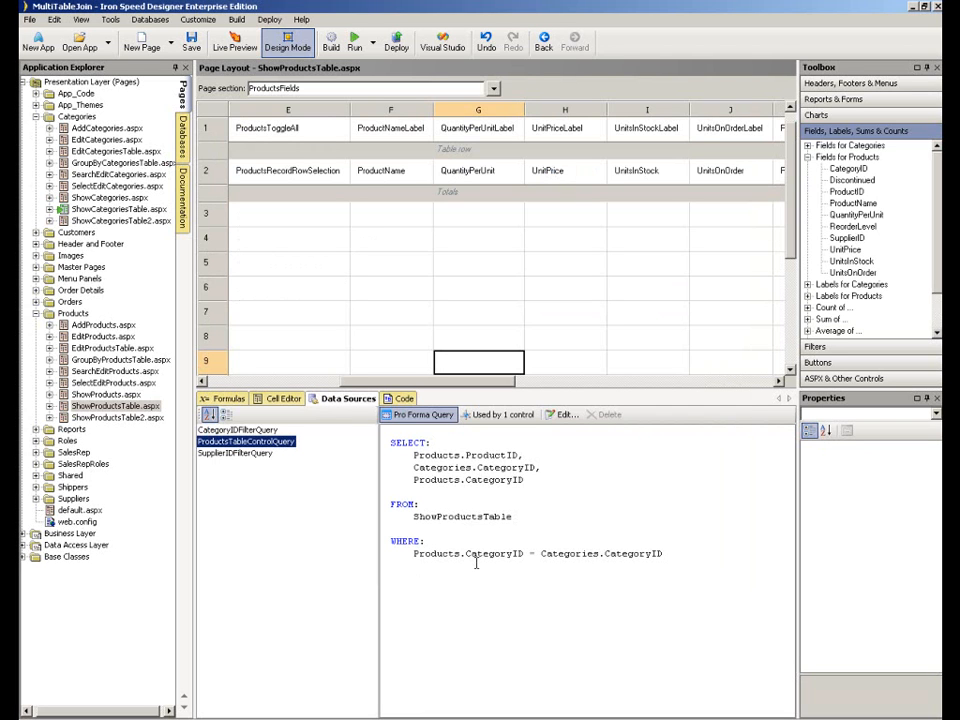
mouse_move(484, 384)
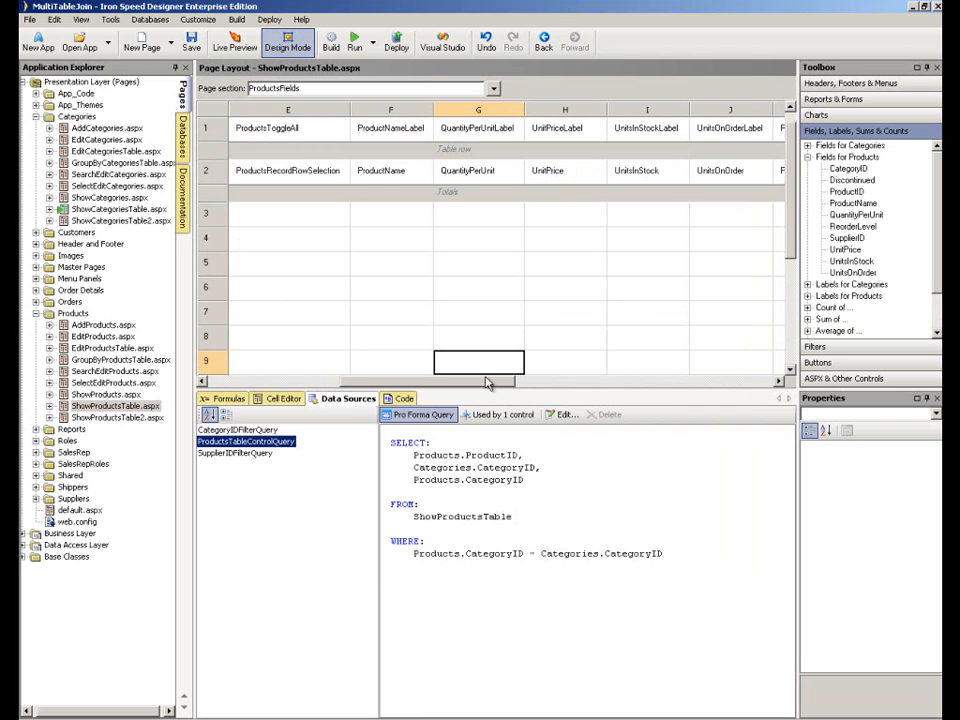
scroll("right", 3)
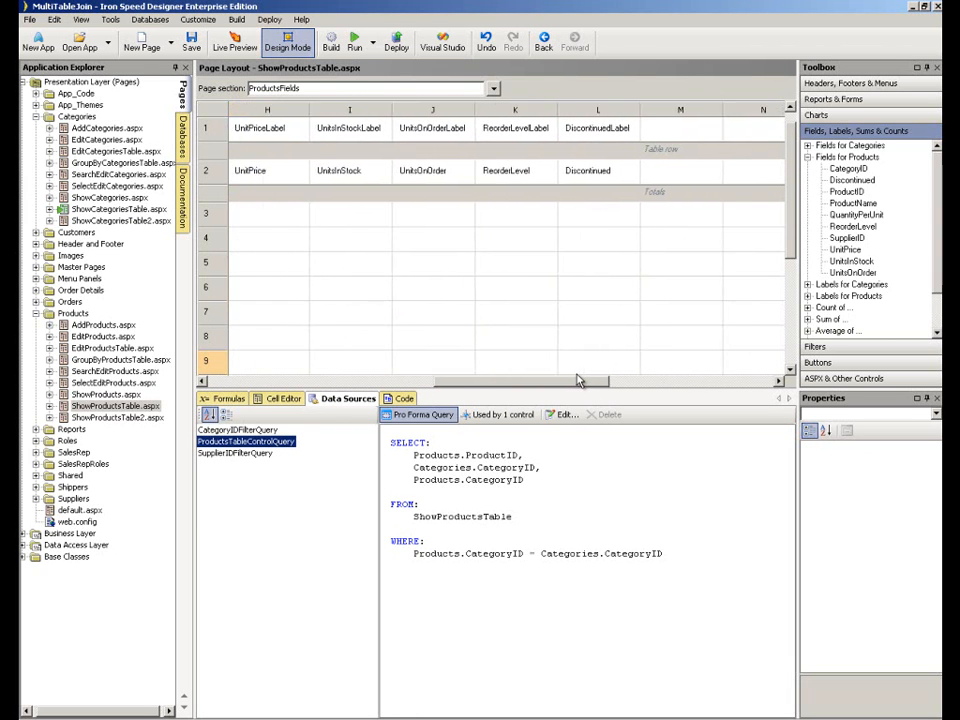
scroll("right", 3)
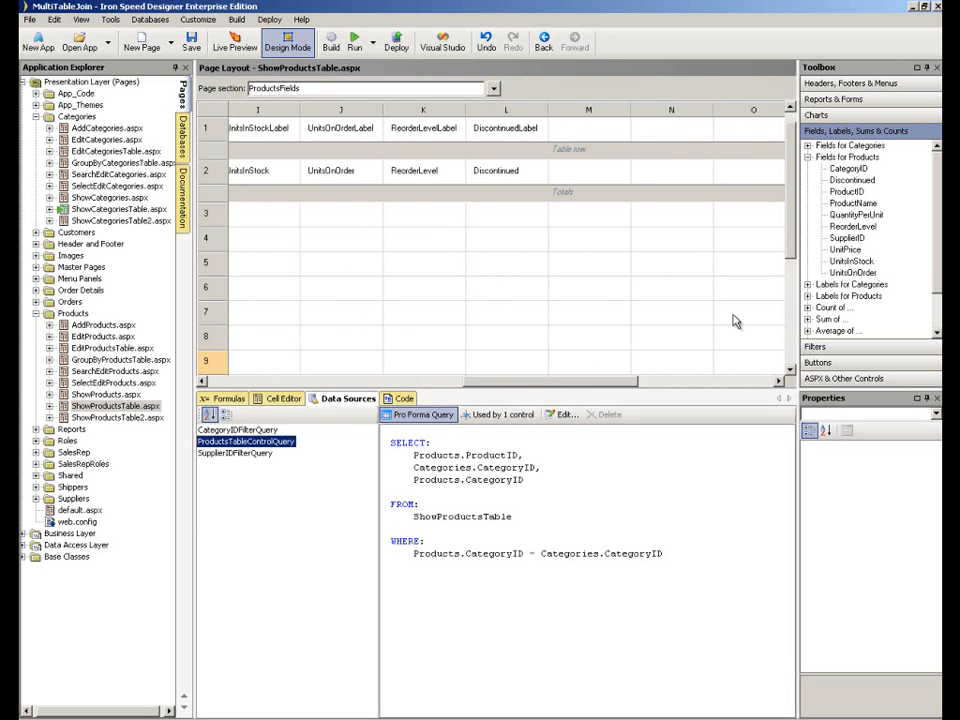
mouse_move(892, 228)
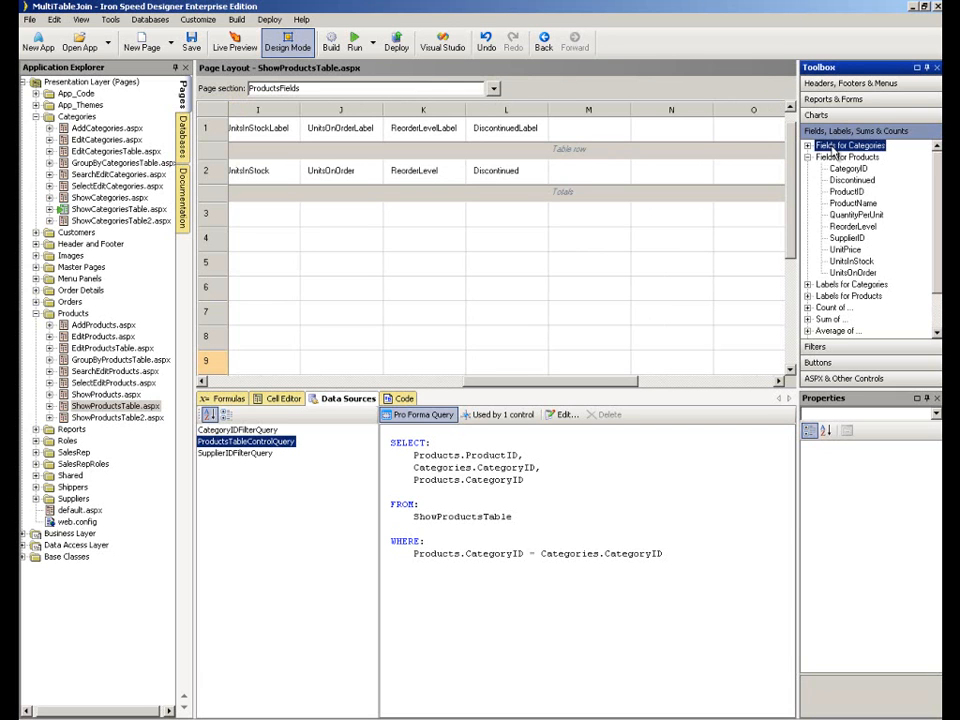
- Expand the Toolbox's Fields for Categories to expose CategoryName, Description and Picture
left_click(808, 144)
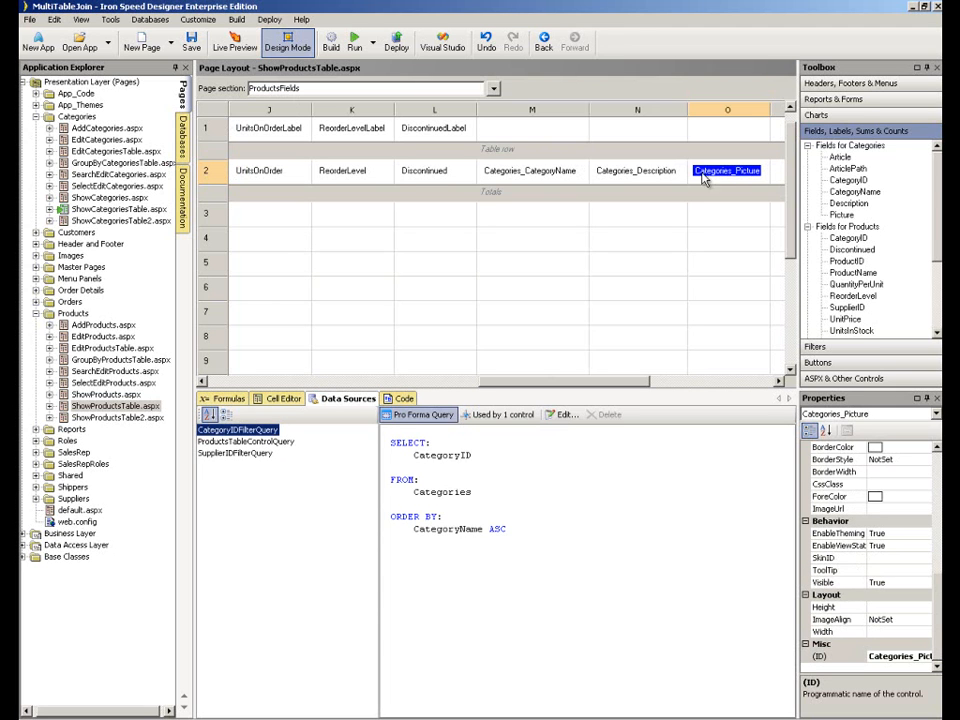
mouse_move(504, 212)
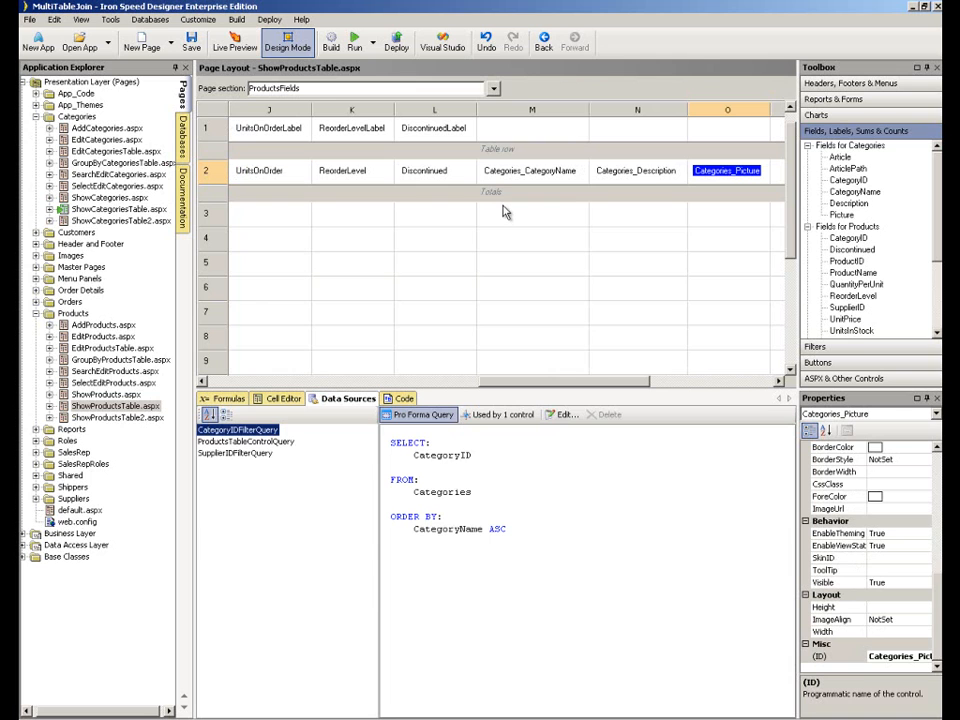
mouse_move(530, 180)
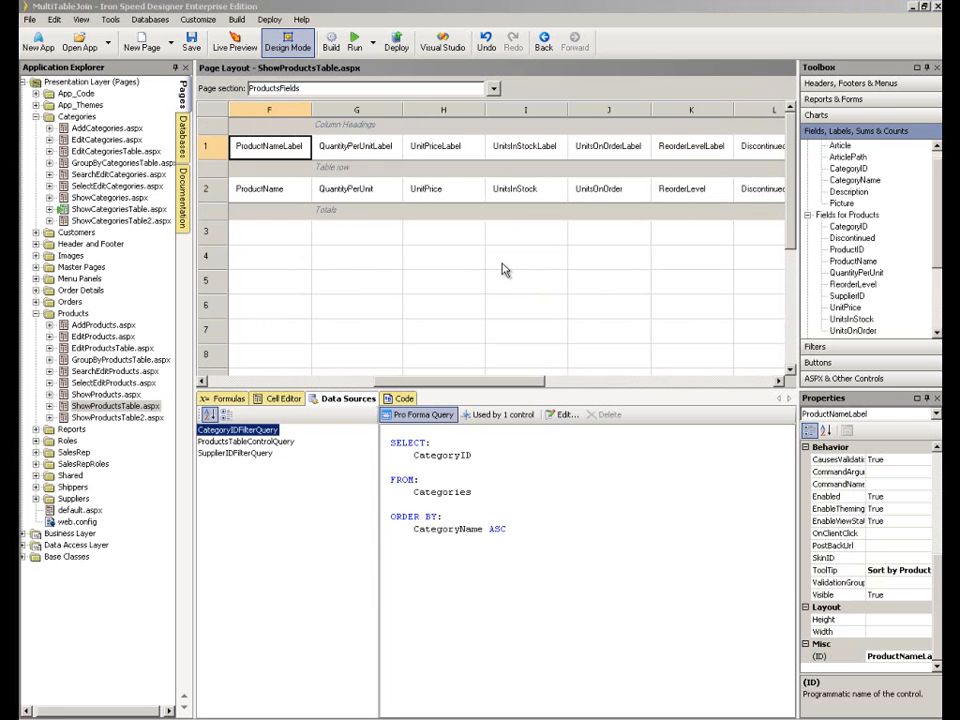
mouse_move(422, 260)
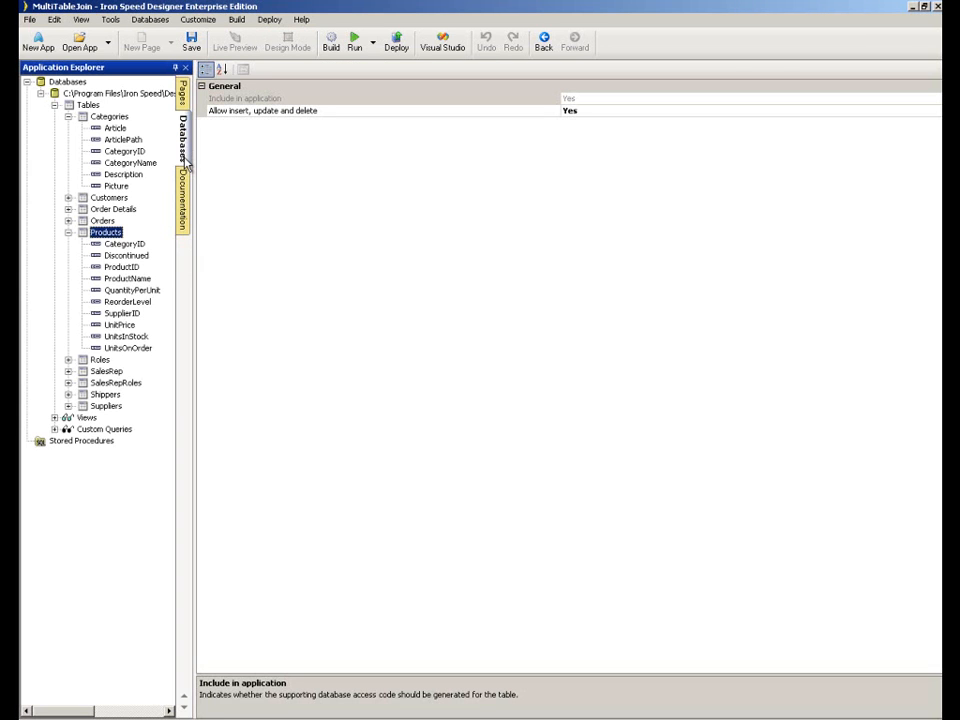
mouse_move(108, 120)
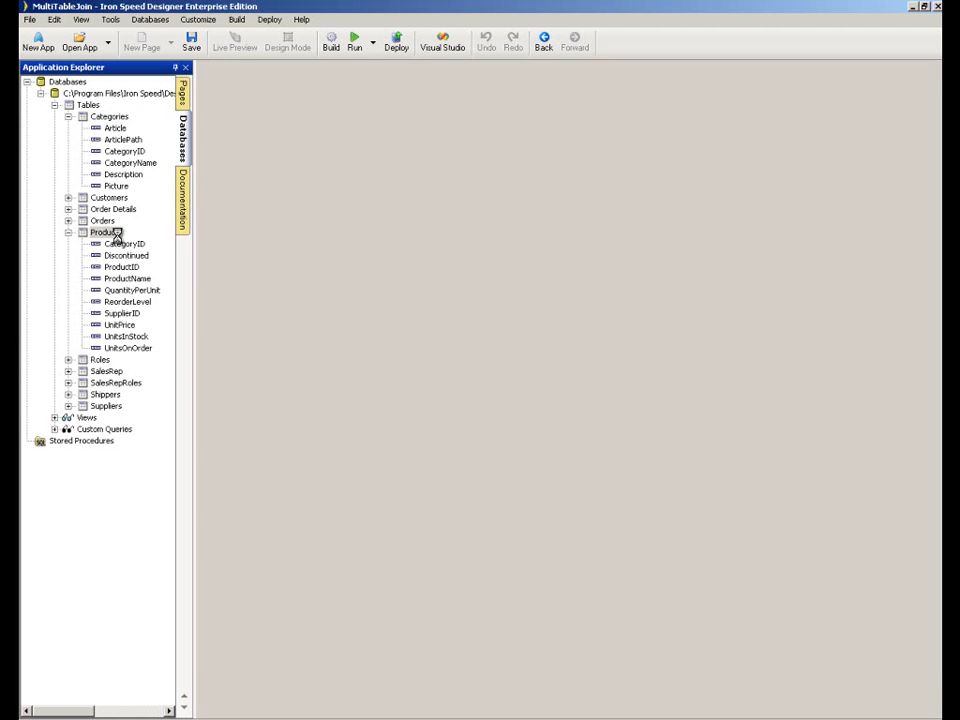
- Reveal the ShowProductsTable custom query under the database's Views and Custom Queries
left_click(104, 232)
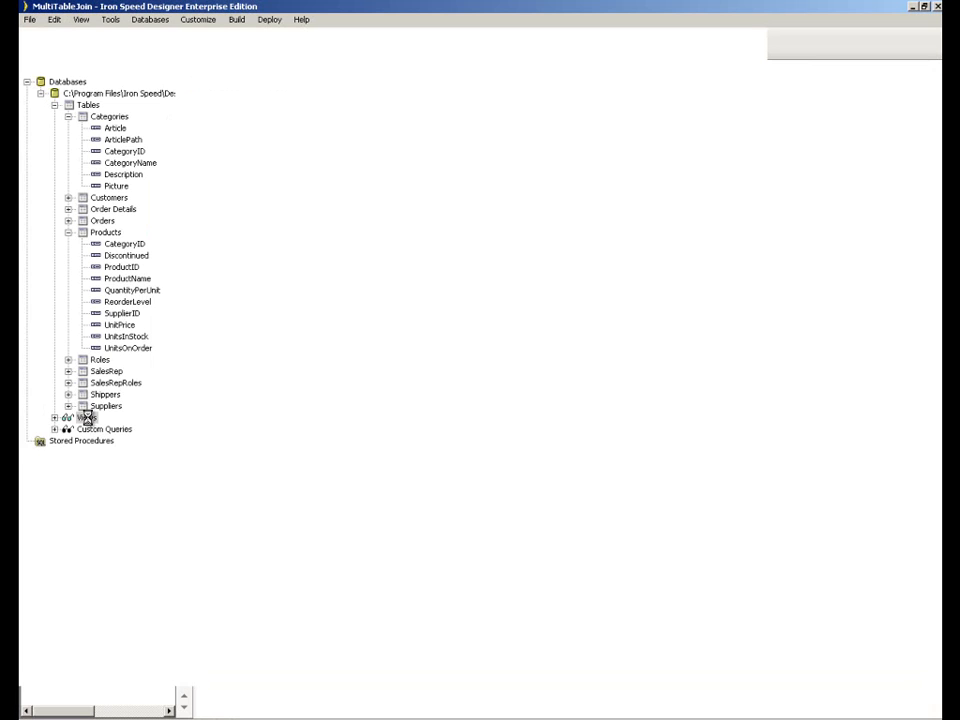
left_click(56, 418)
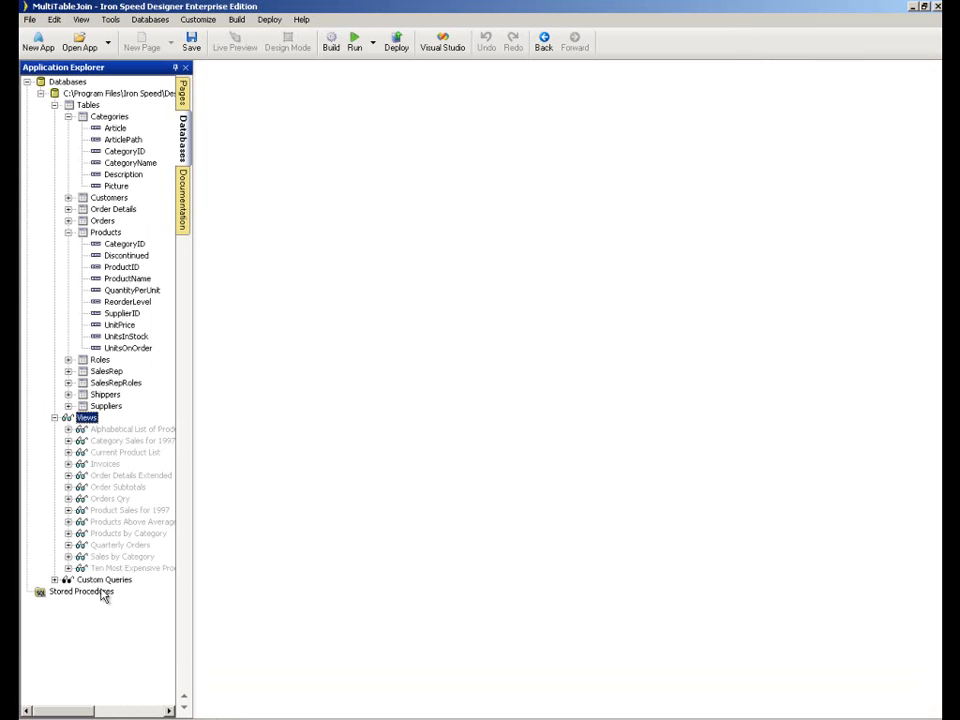
left_click(104, 580)
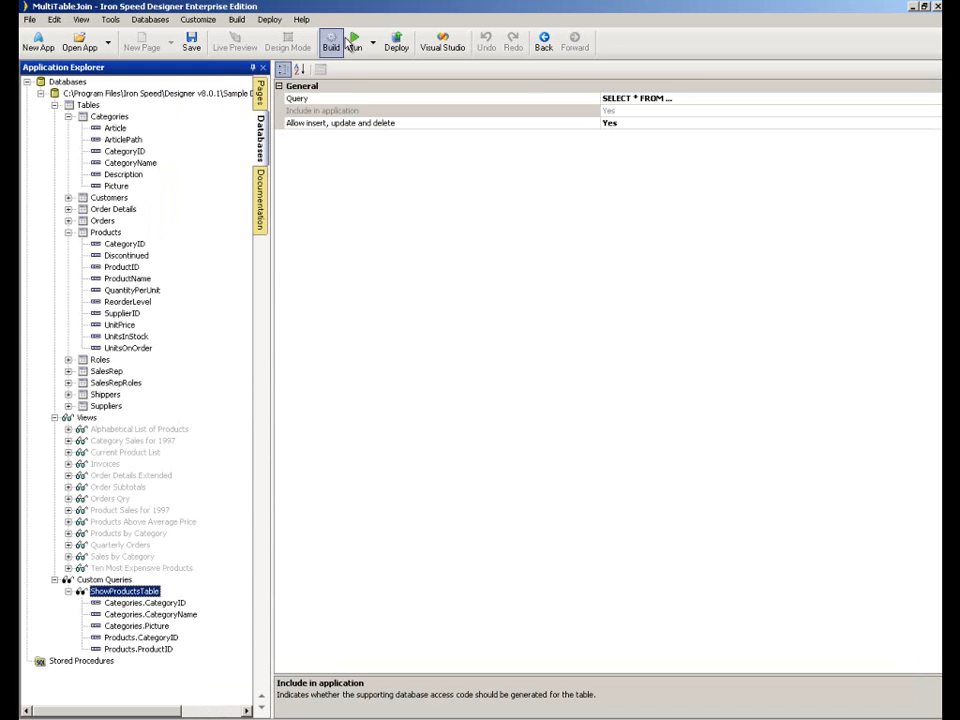
- Build to generate the application
left_click(332, 40)
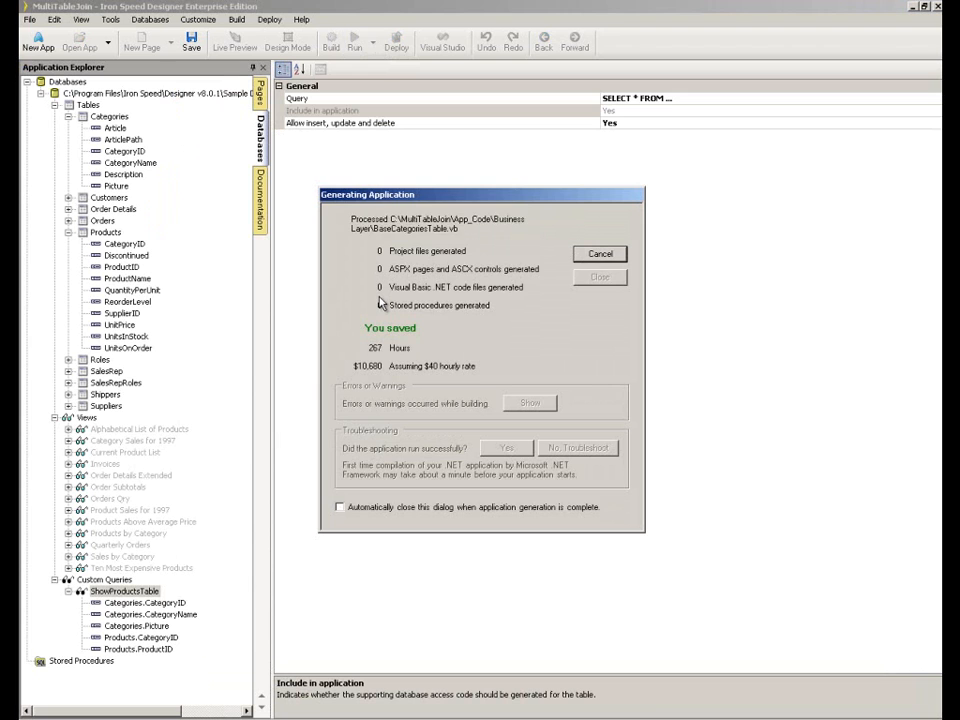